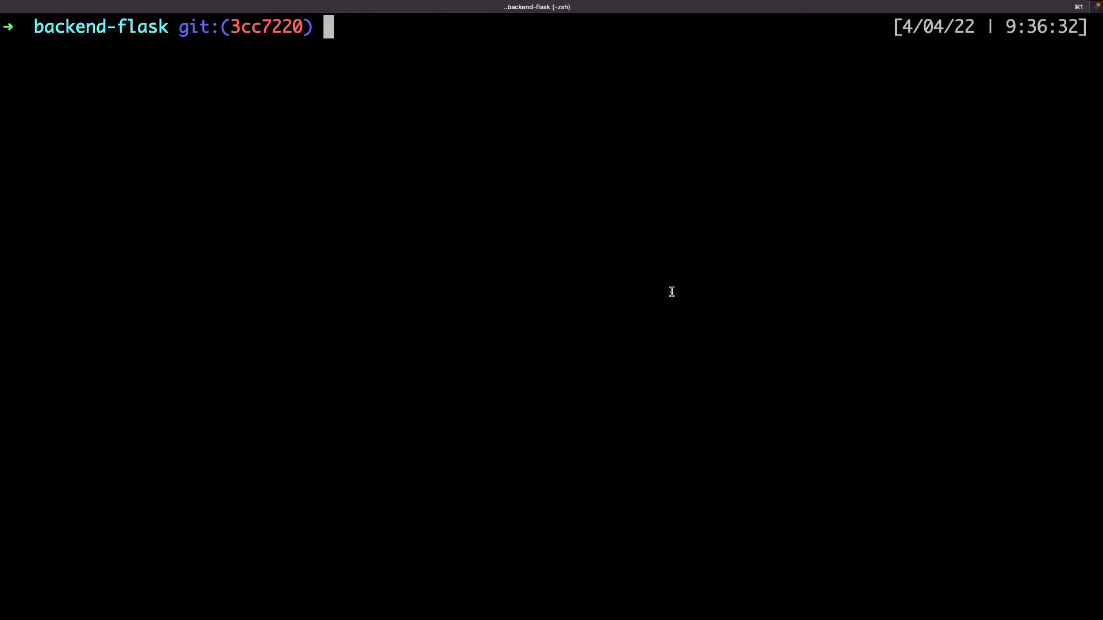
Step: Add pre-commit 2.18.1 as a Poetry dev dependency, then open .pre-commit-config.yaml in vim
{"action": "type", "text": "poetry add -D pre-"}
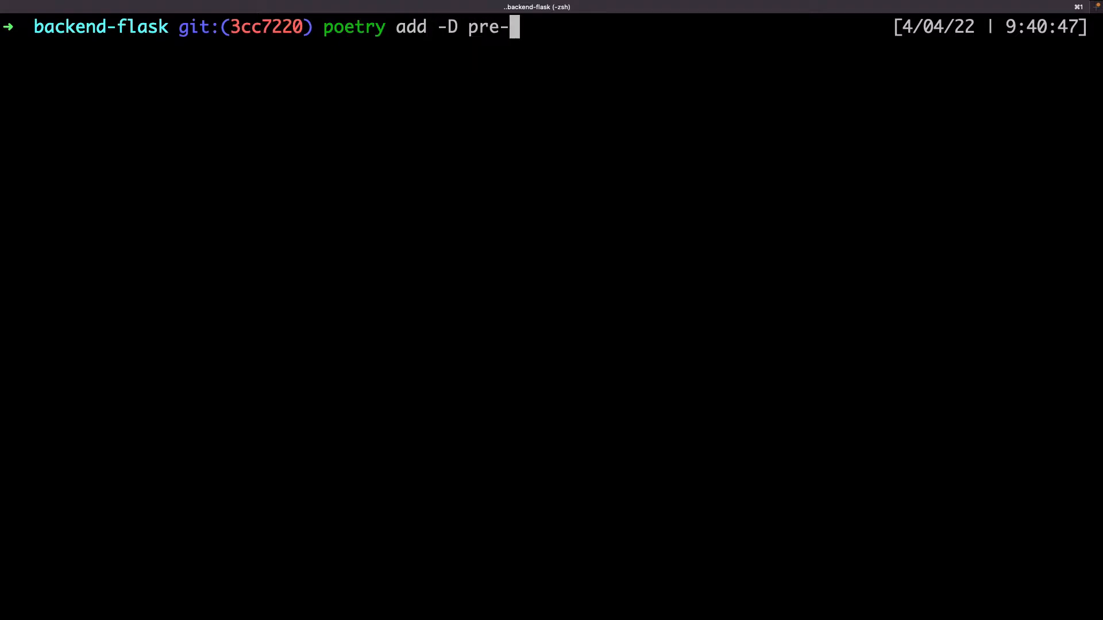
{"action": "key", "text": "Return"}
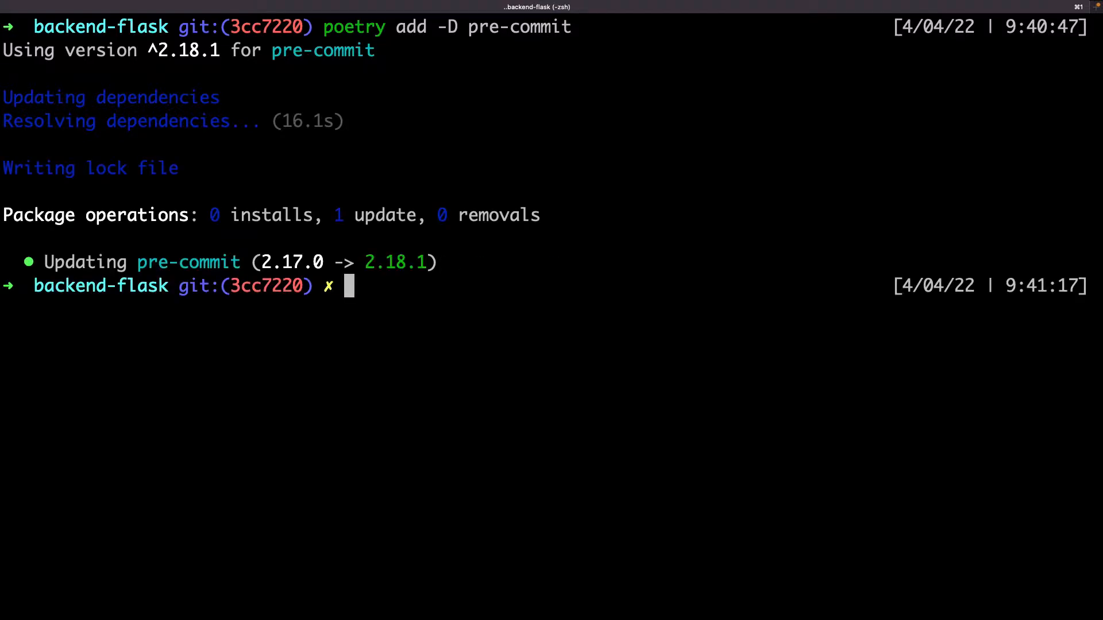
{"action": "type", "text": "vim"}
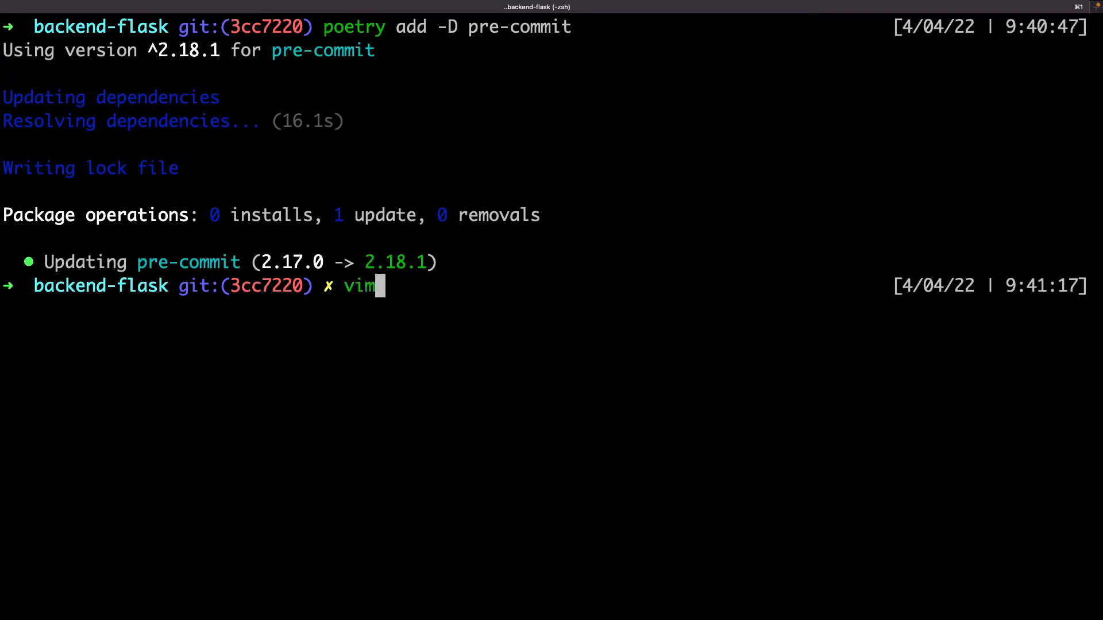
{"action": "type", "text": ".pre-commit-con"}
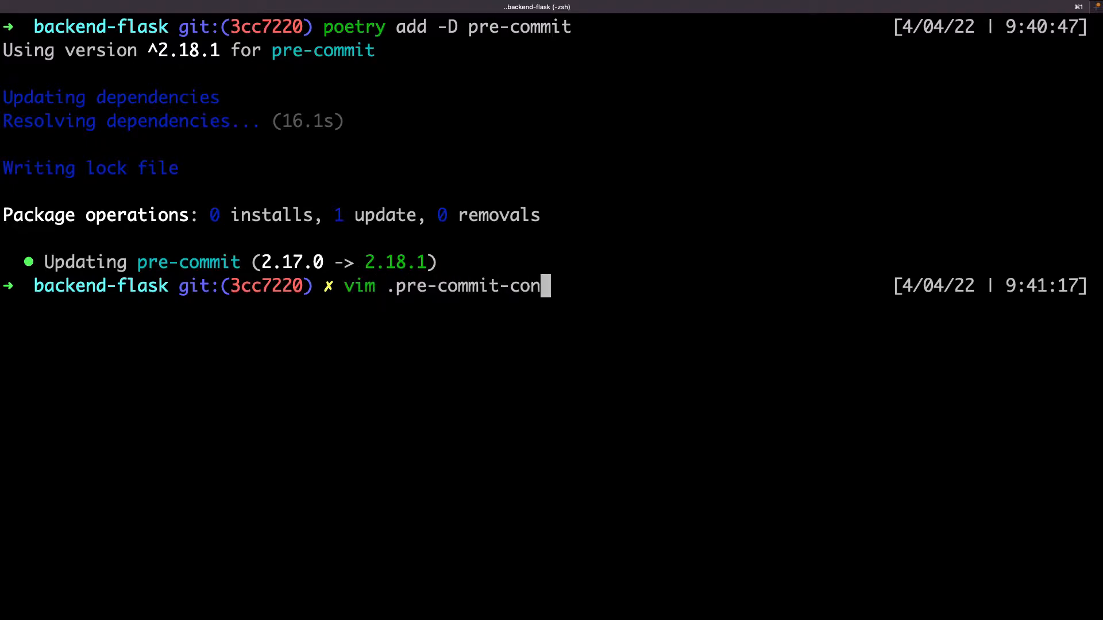
{"action": "type", "text": "fig.yaml"}
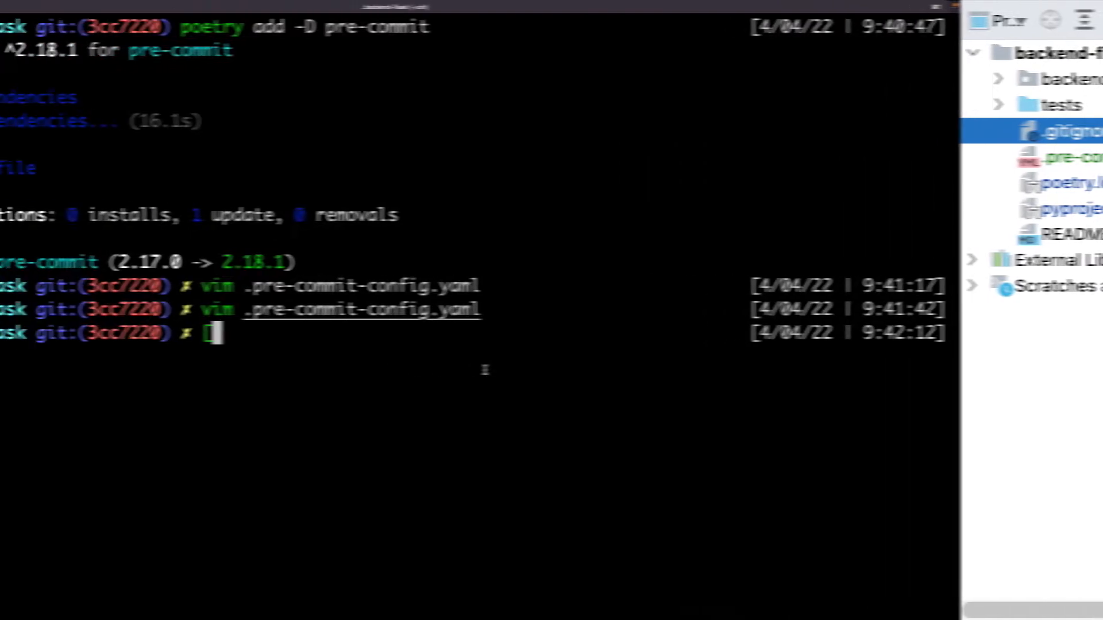
Step: Add the mirrors-isort repo at rev v5.10.1 with an isort hook, and save
{"action": "key", "text": "Return"}
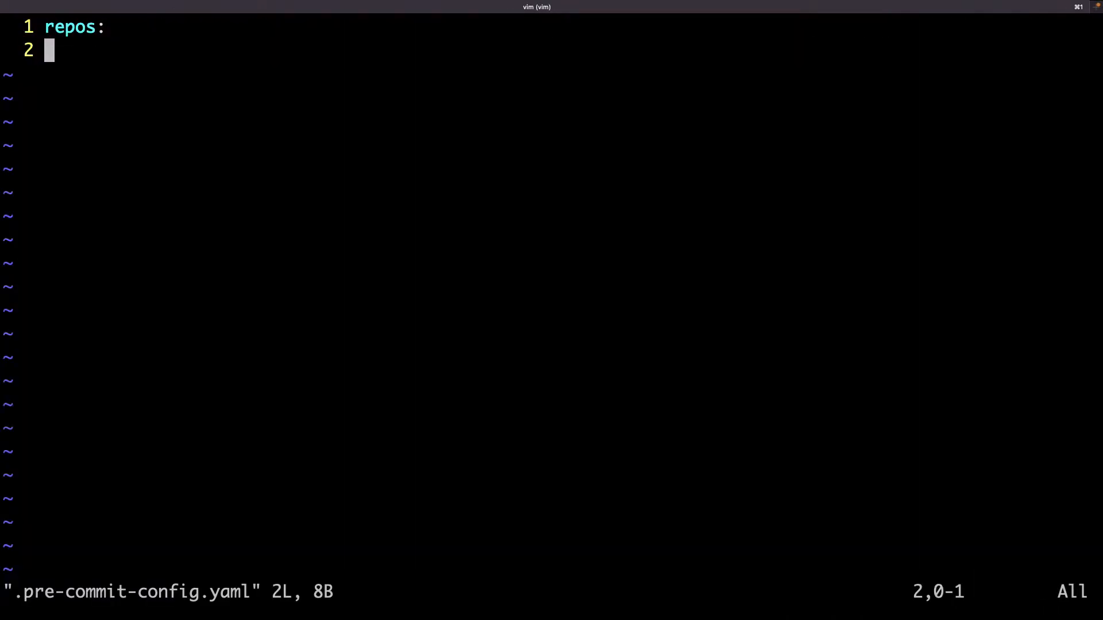
{"action": "type", "text": "- repo:"}
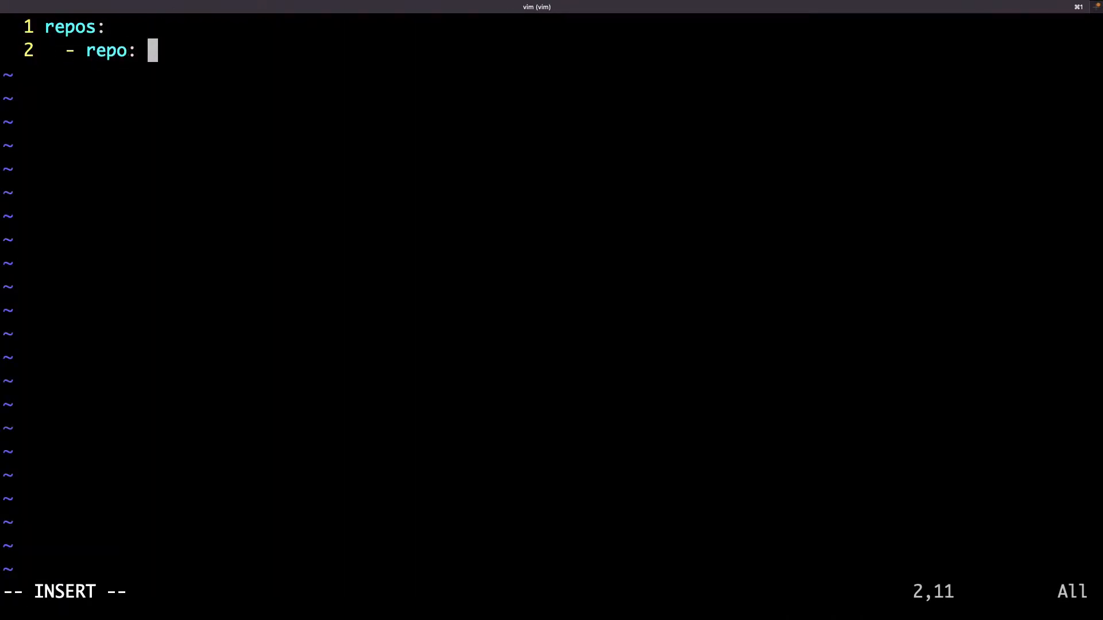
{"action": "type", "text": "https://github"}
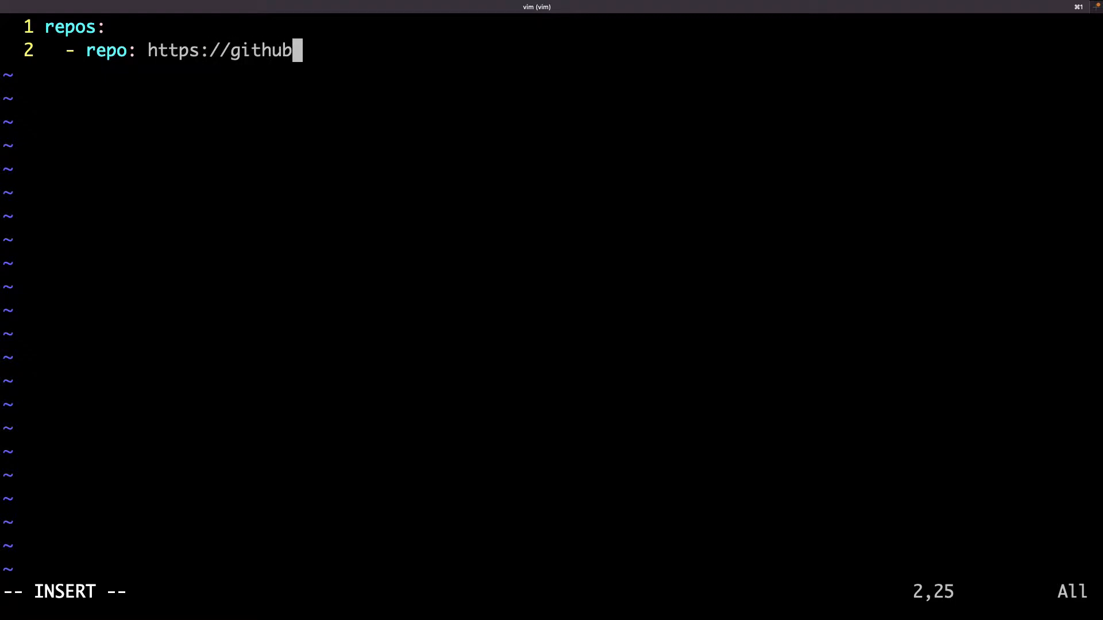
{"action": "type", "text": ".com/pre-commit"}
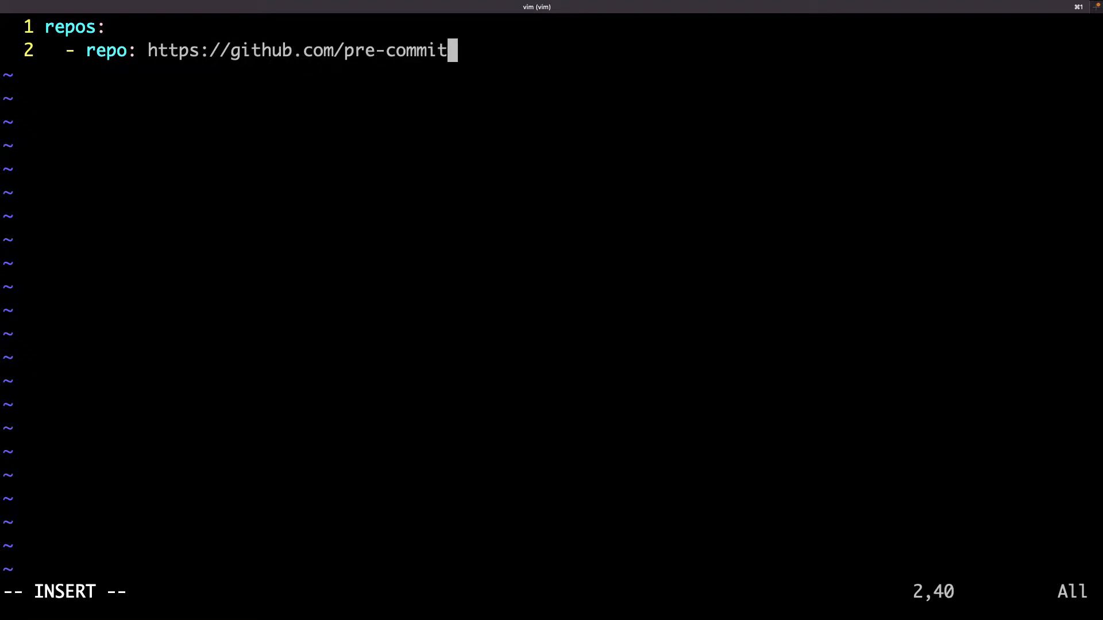
{"action": "type", "text": "/mirrors-sort"}
{"action": "type", "text": "re"}
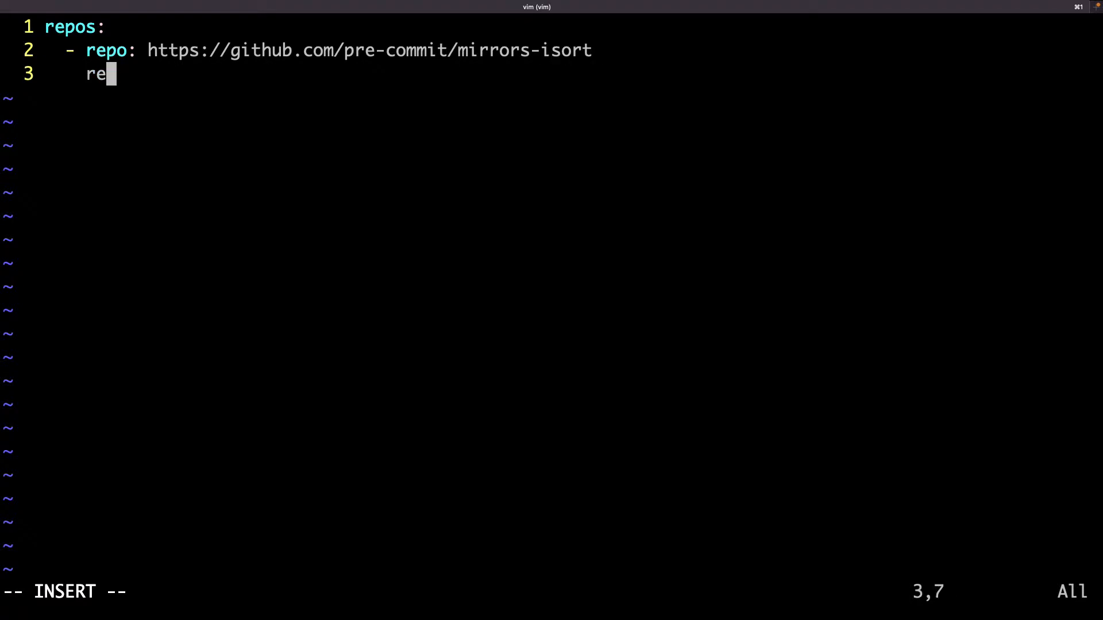
{"action": "type", "text": "v: v5.10.1"}
{"action": "left_click", "coordinate": [552, 592]}
{"action": "type", "text": ":x"}
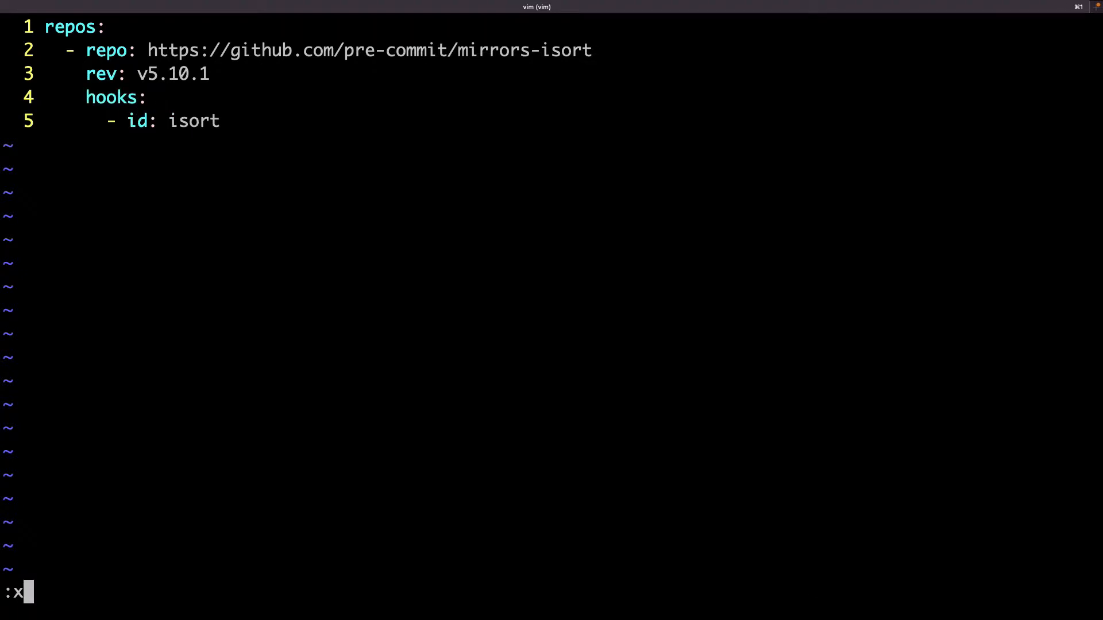
{"action": "key", "text": "Return"}
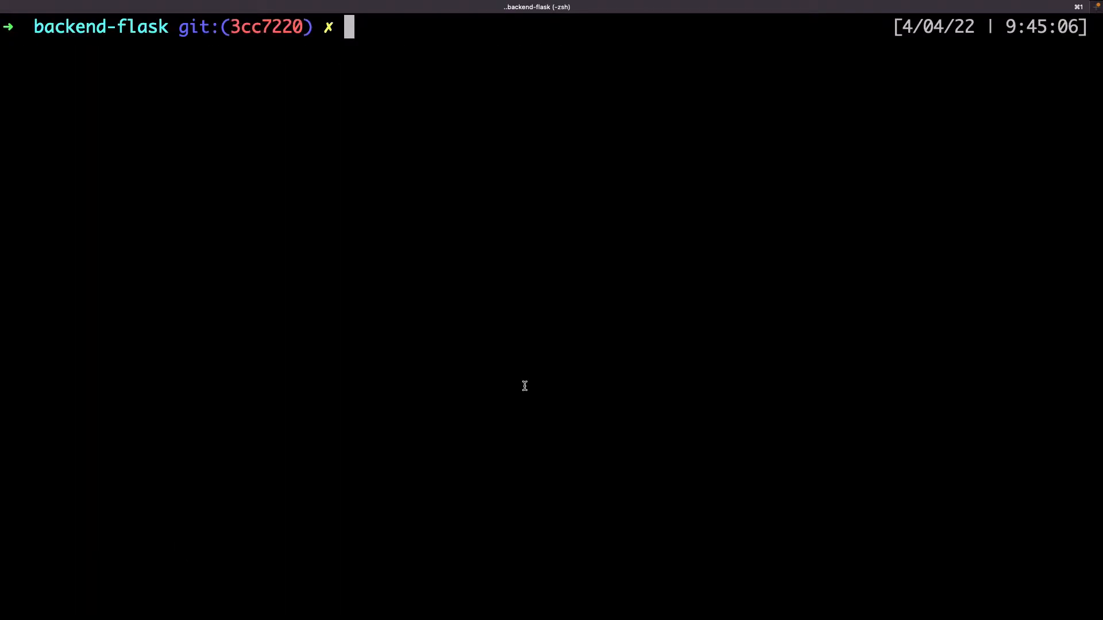
Step: Install the pre-commit git hook and run all hooks on every file
{"action": "type", "text": "poetry run pre-commit install"}
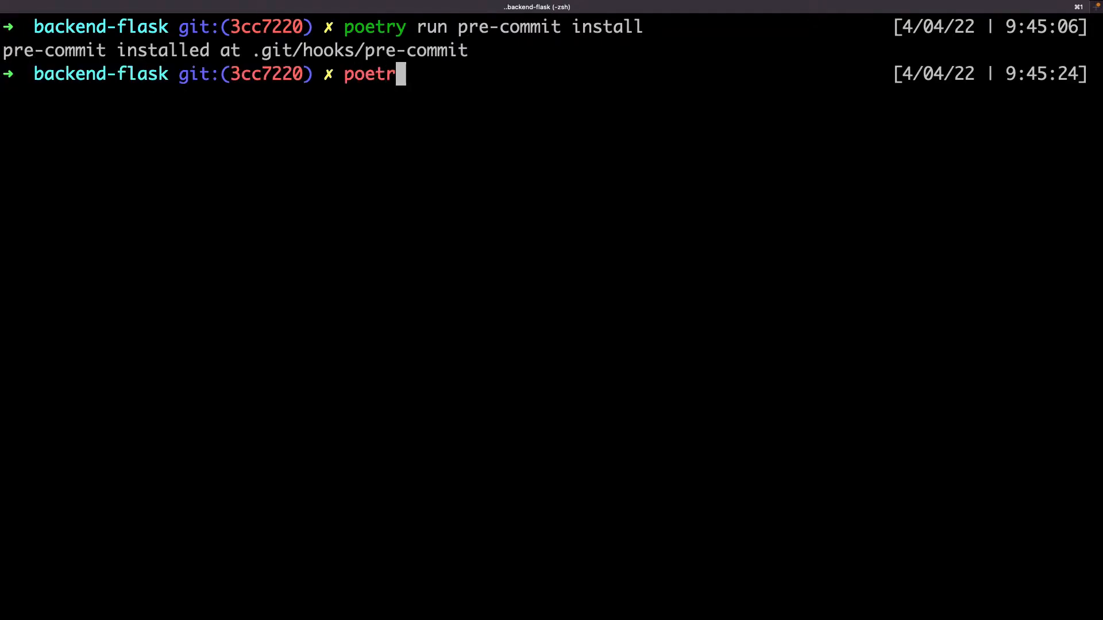
{"action": "type", "text": "y run pre-commit run"}
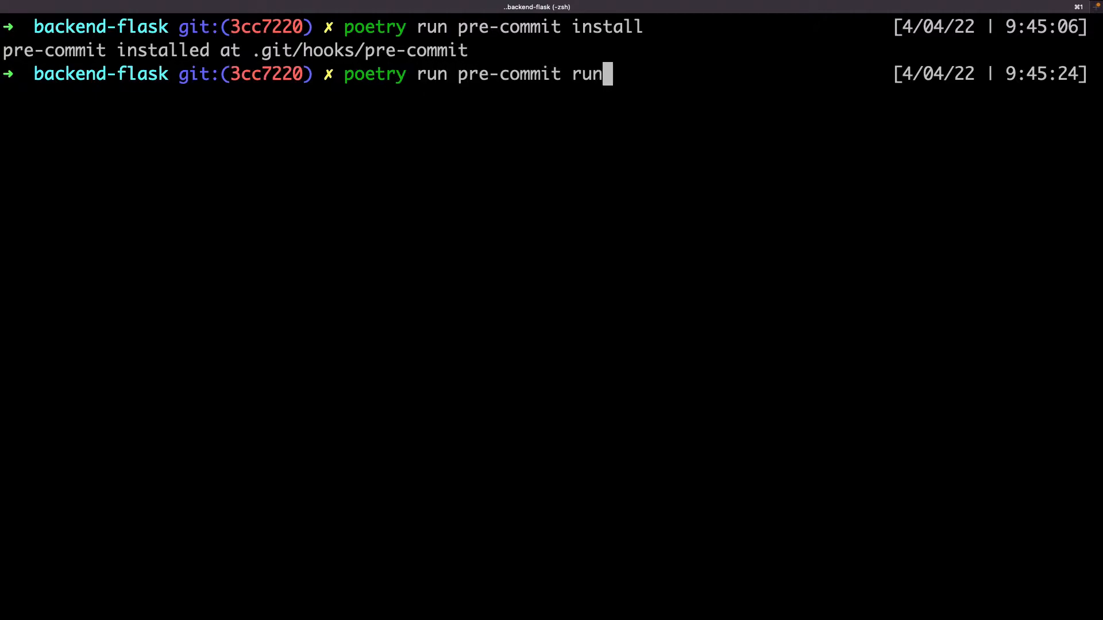
{"action": "key", "text": "Return"}
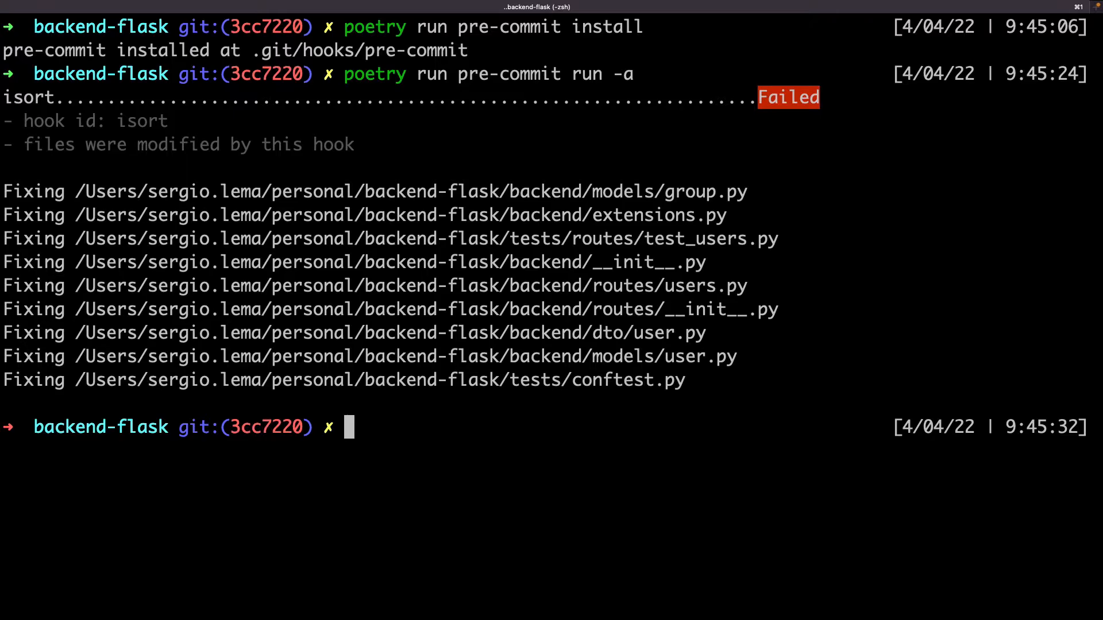
Step: Review isort's import reordering across nine files in git diff
{"action": "type", "text": "gi"}
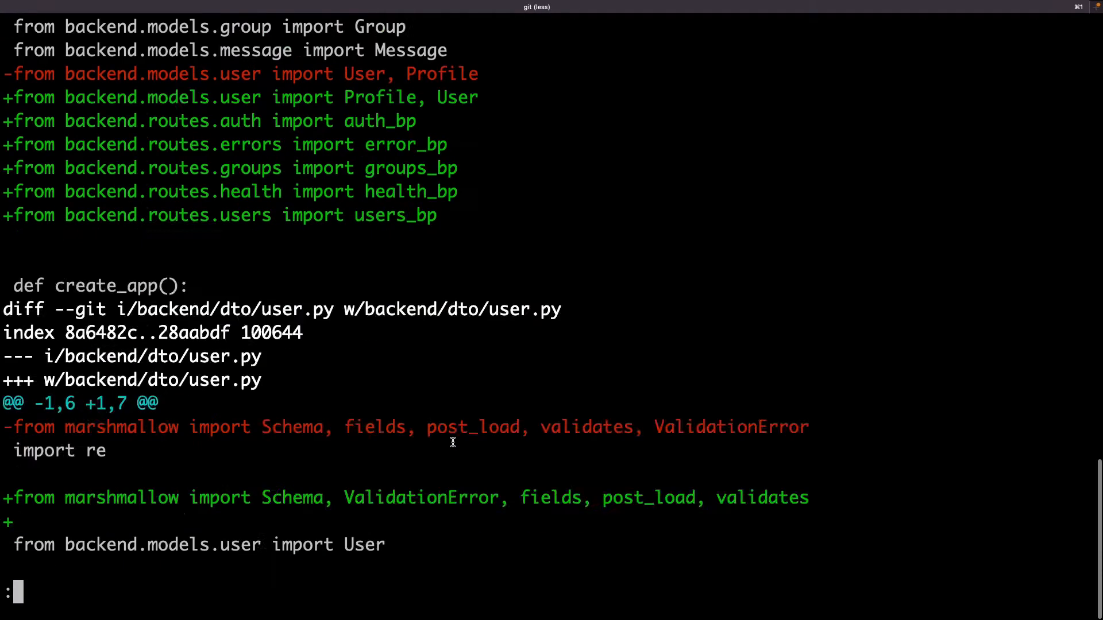
{"action": "scroll", "scroll_direction": "up", "scroll_amount": 3}
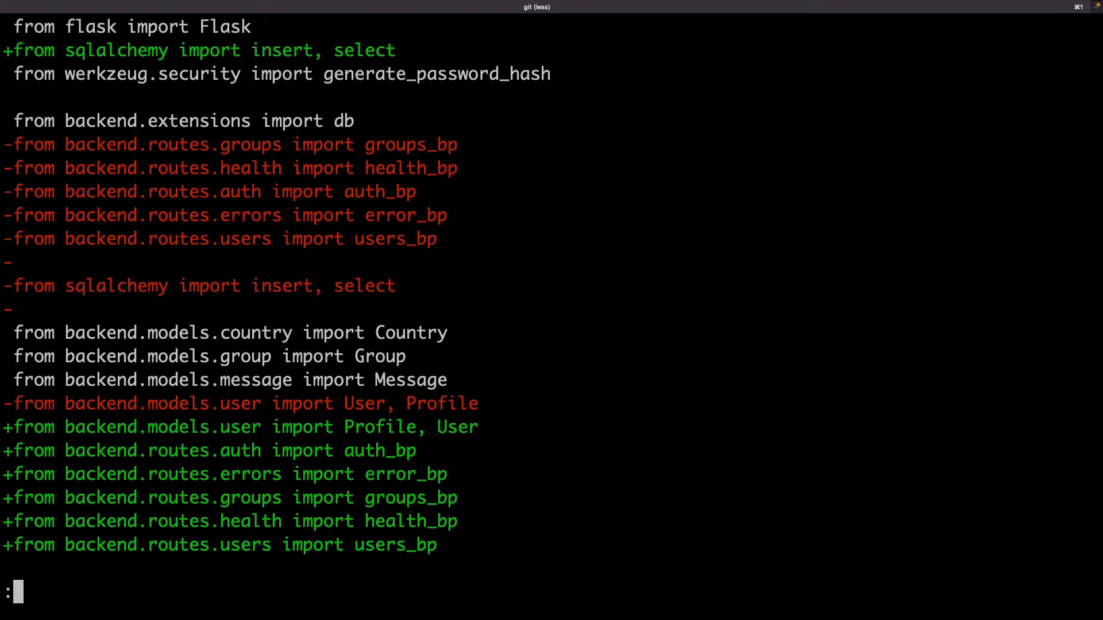
{"action": "scroll", "scroll_direction": "down", "scroll_amount": 3}
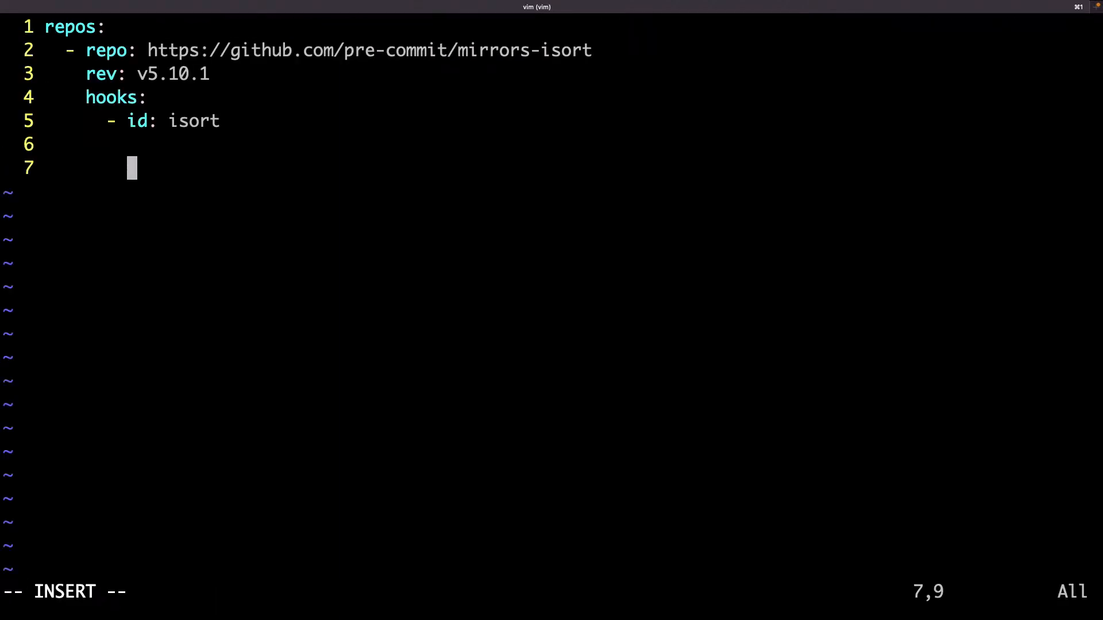
Step: Append the psf/black repo at rev 22.3.0 with a black hook, and save
{"action": "type", "text": "- repo:"}
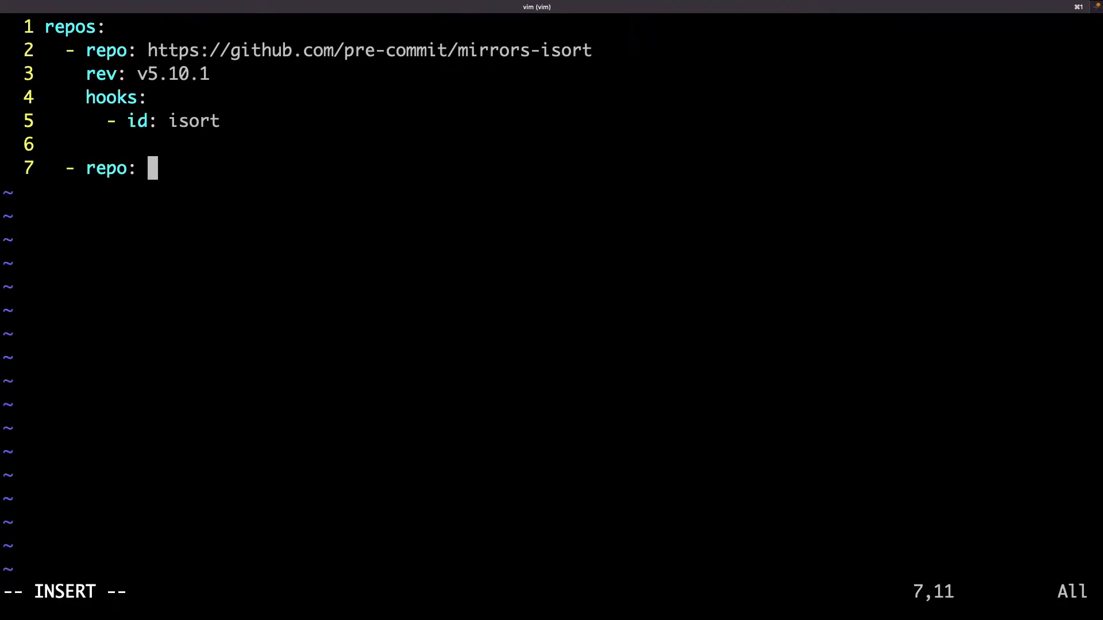
{"action": "type", "text": "https://gt"}
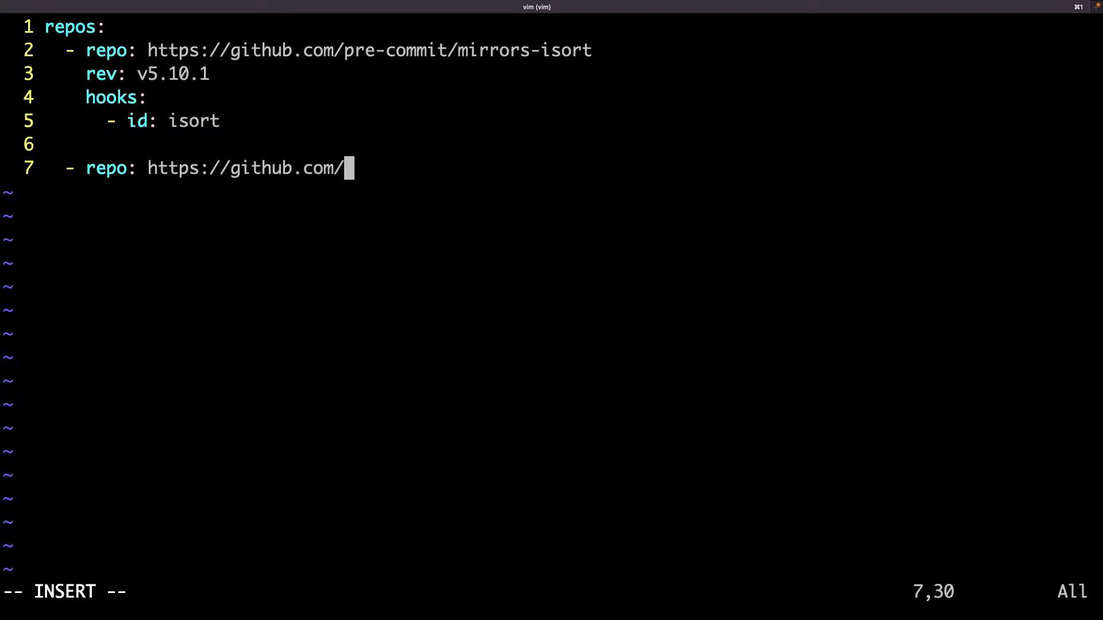
{"action": "type", "text": "psf/black"}
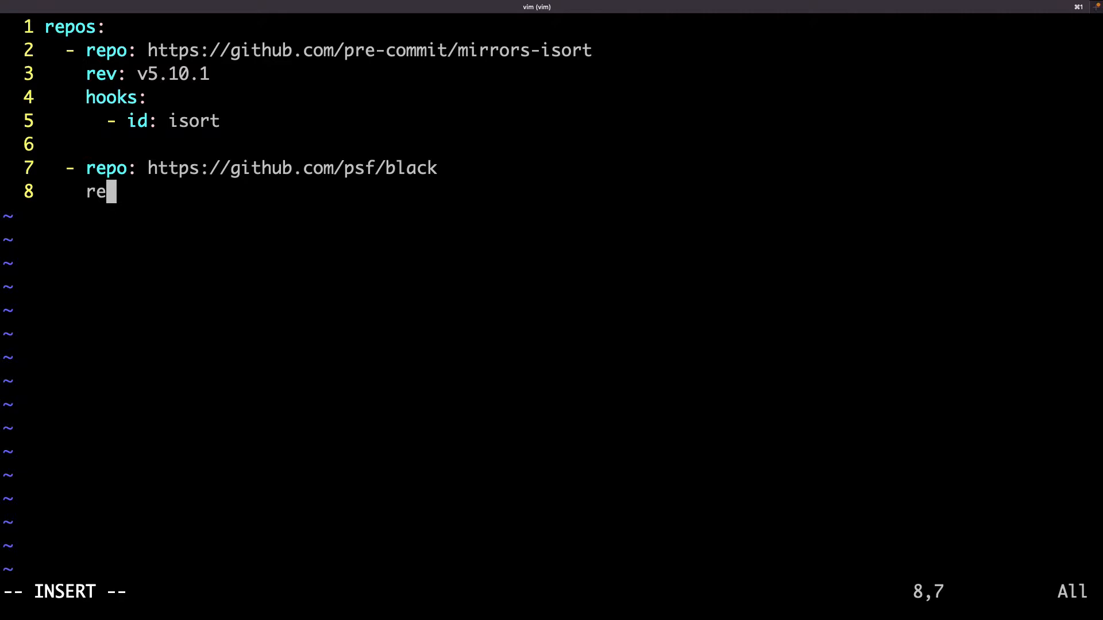
{"action": "type", "text": "v: 22.3.0"}
{"action": "left_click", "coordinate": [551, 591]}
{"action": "type", "text": ":x"}
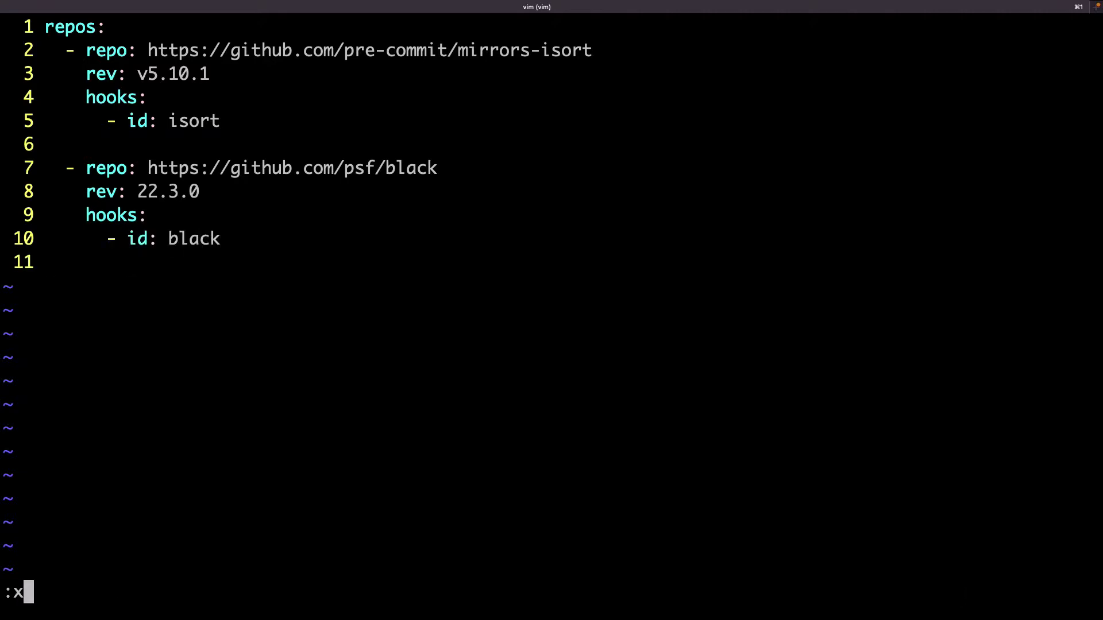
{"action": "key", "text": "Return"}
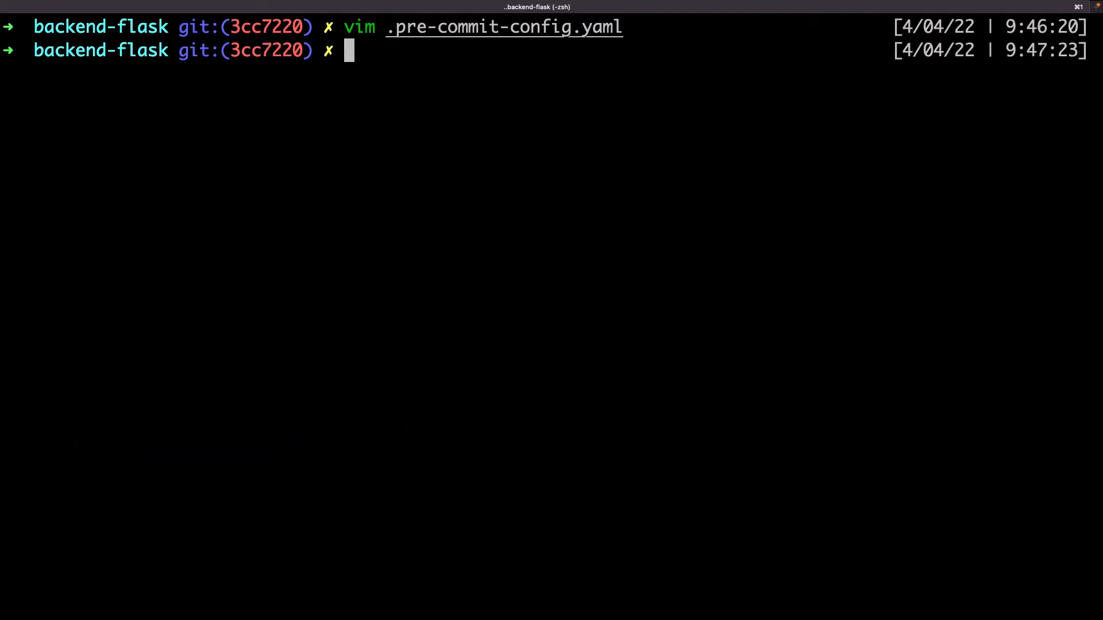
Step: Add [tool.black] line_length = 120 and [tool.isort] profile = "black" to pyproject.toml
{"action": "type", "text": "vim pyproject.toml"}
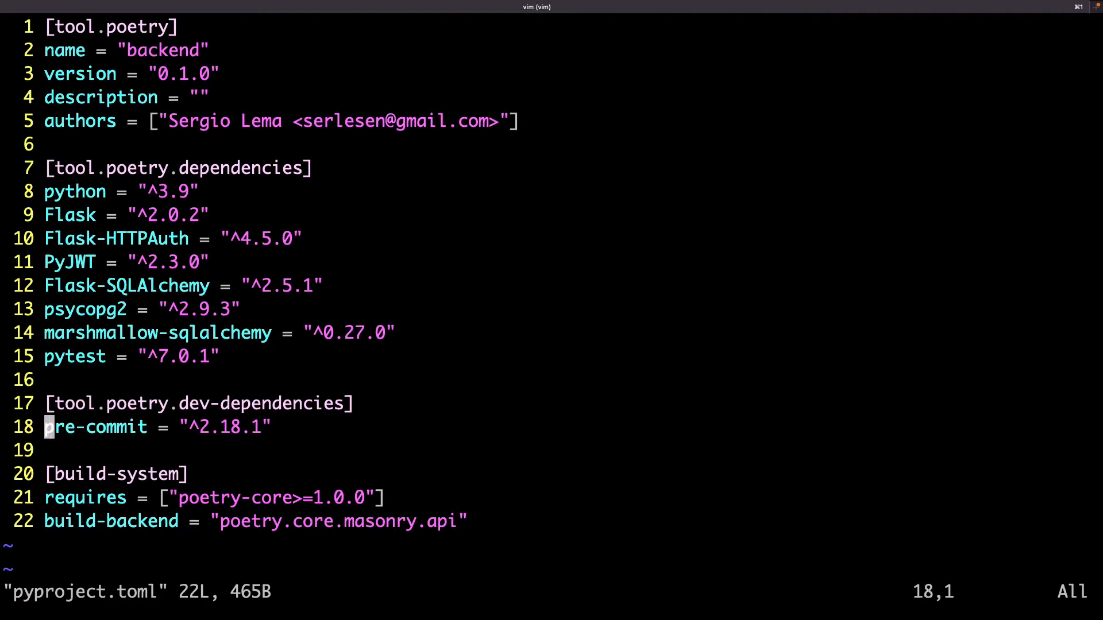
{"action": "key", "text": "o"}
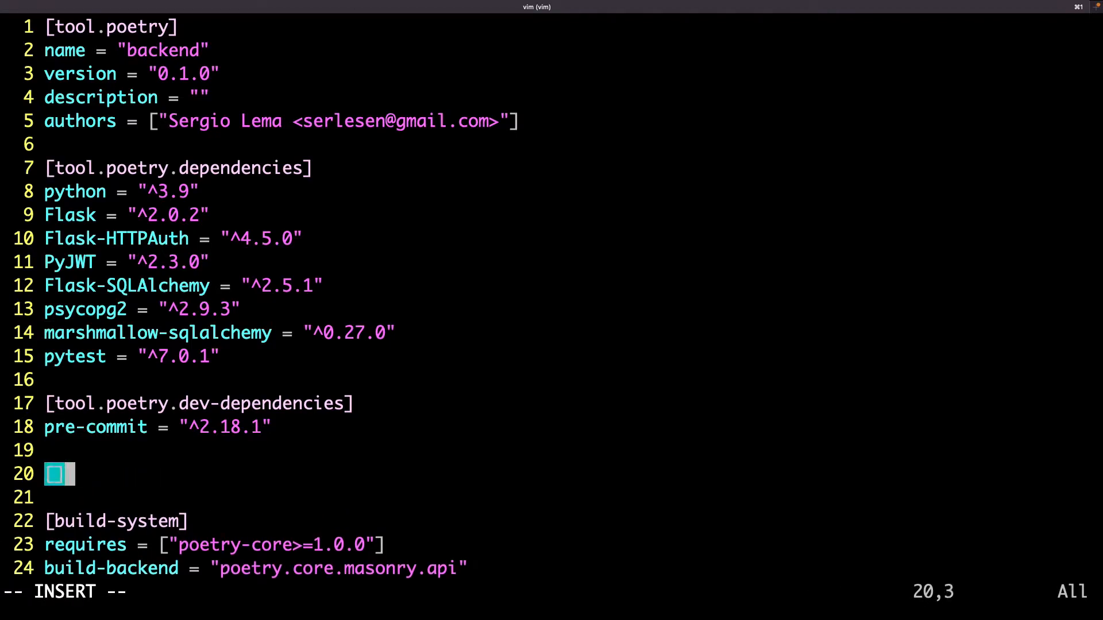
{"action": "type", "text": "[t]"}
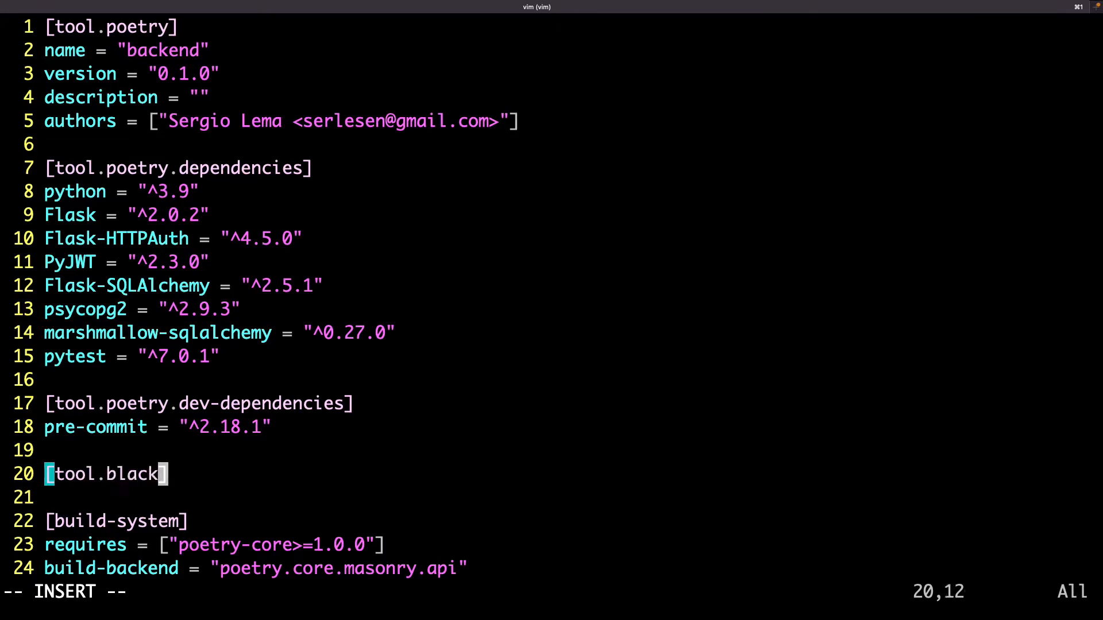
{"action": "type", "text": "line_"}
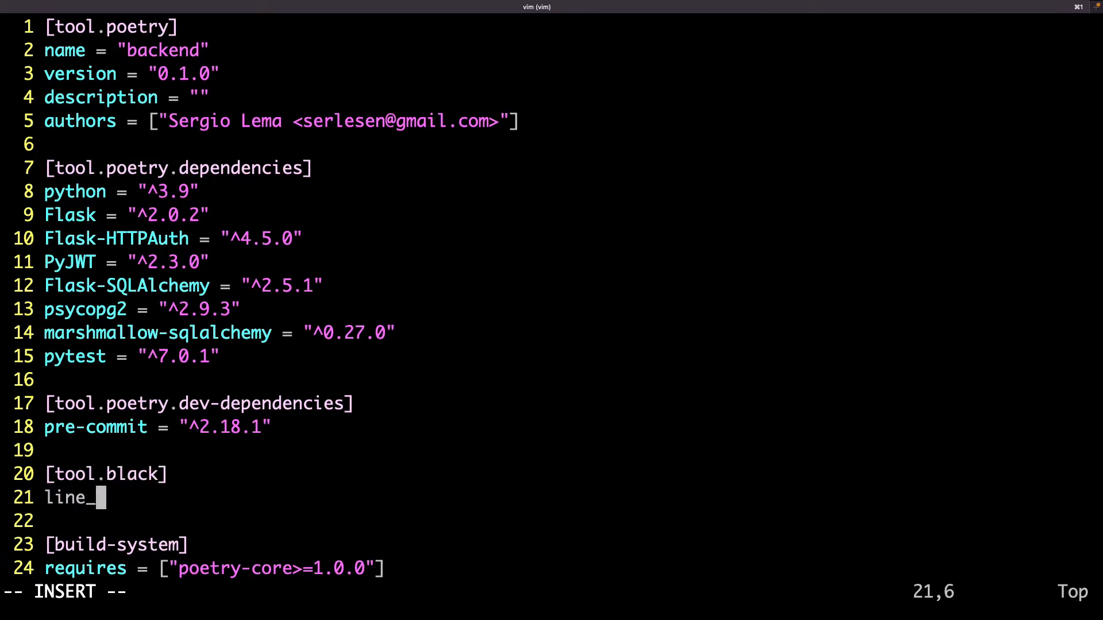
{"action": "type", "text": "length="}
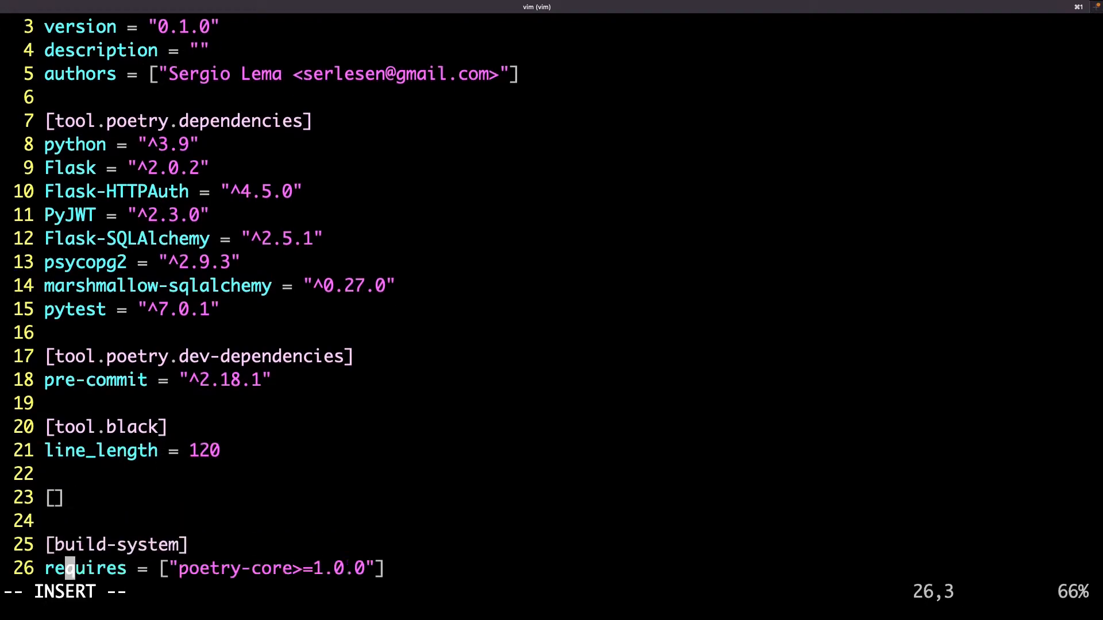
{"action": "type", "text": "[tool.isort"}
{"action": "type", "text": "p"}
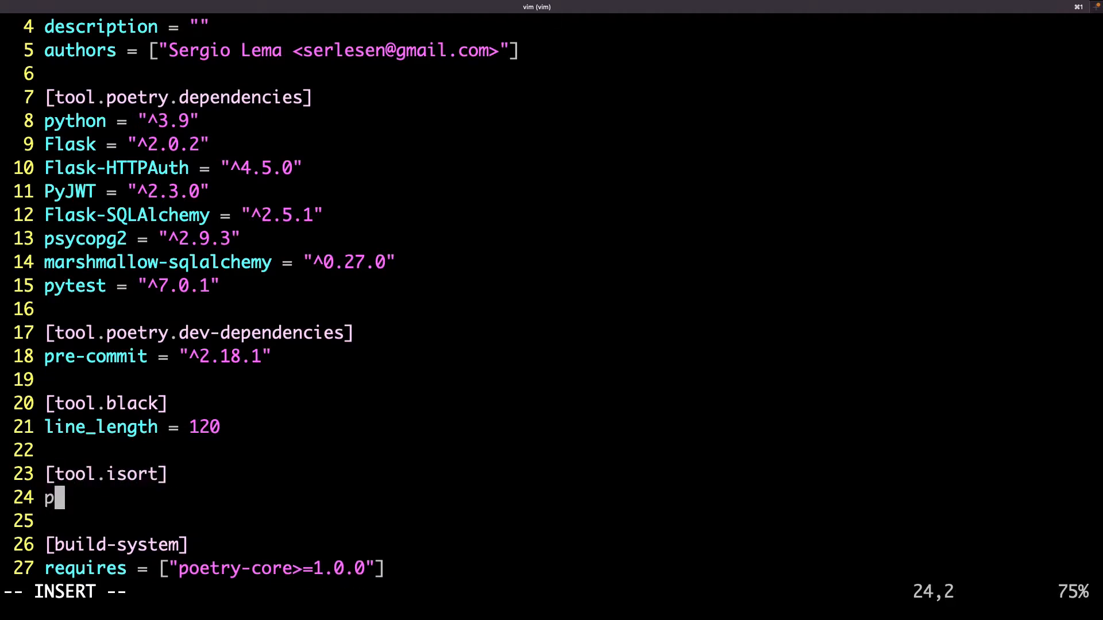
{"action": "type", "text": "rofile = \""}
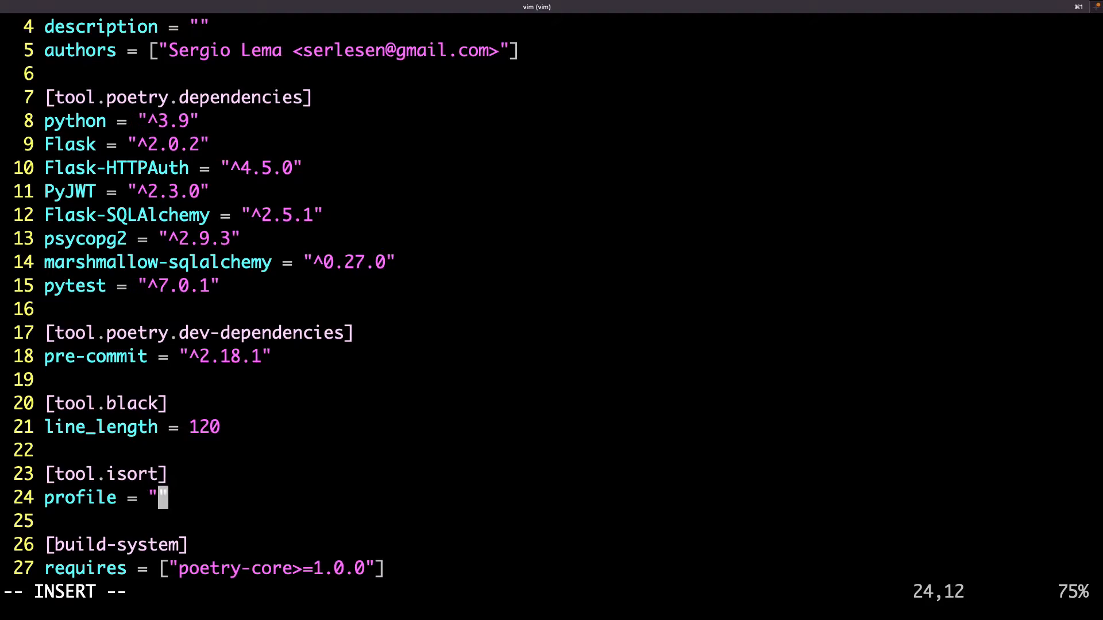
{"action": "type", "text": "black"}
{"action": "type", "text": "poetry run pr"}
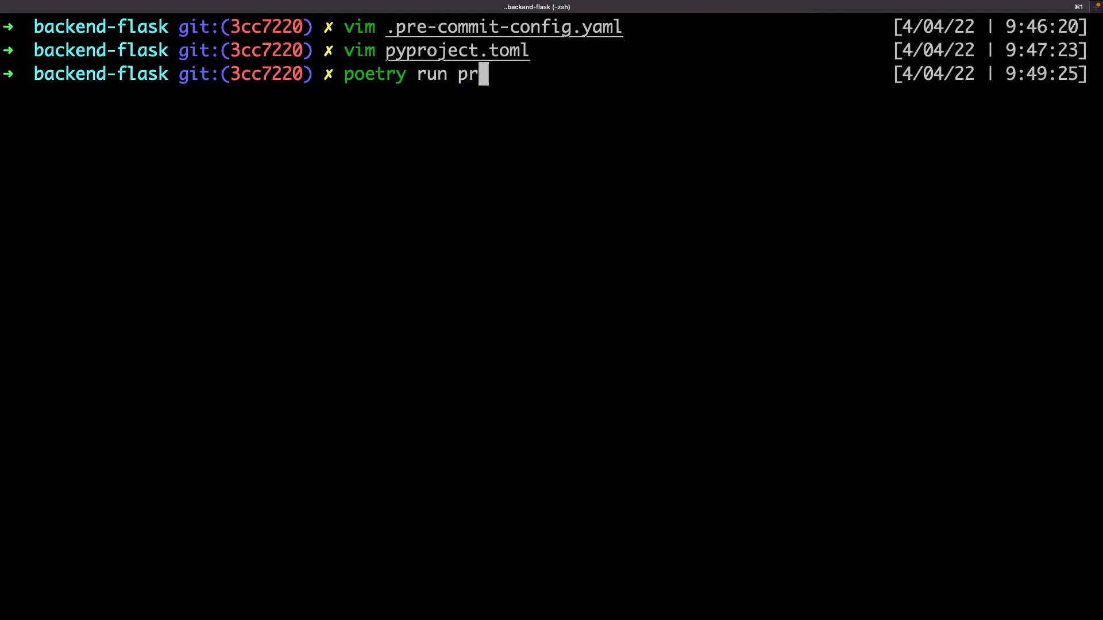
Step: Reinstall and rerun the pre-commit hooks, then review black's 13 reformatted files in git diff
{"action": "type", "text": "e-commit instal"}
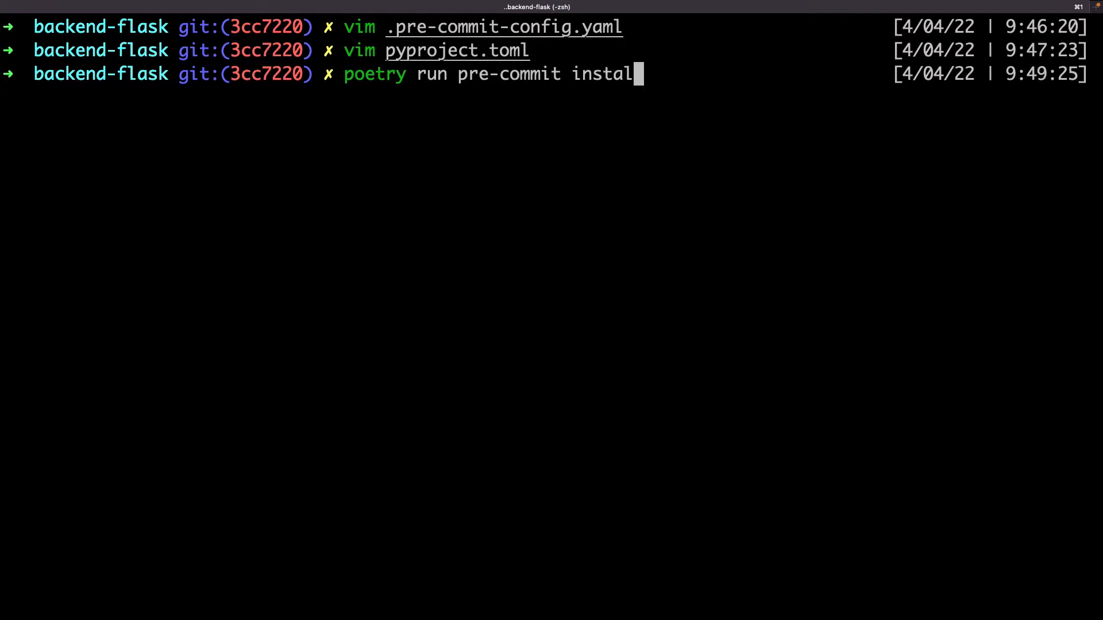
{"action": "key", "text": "Return"}
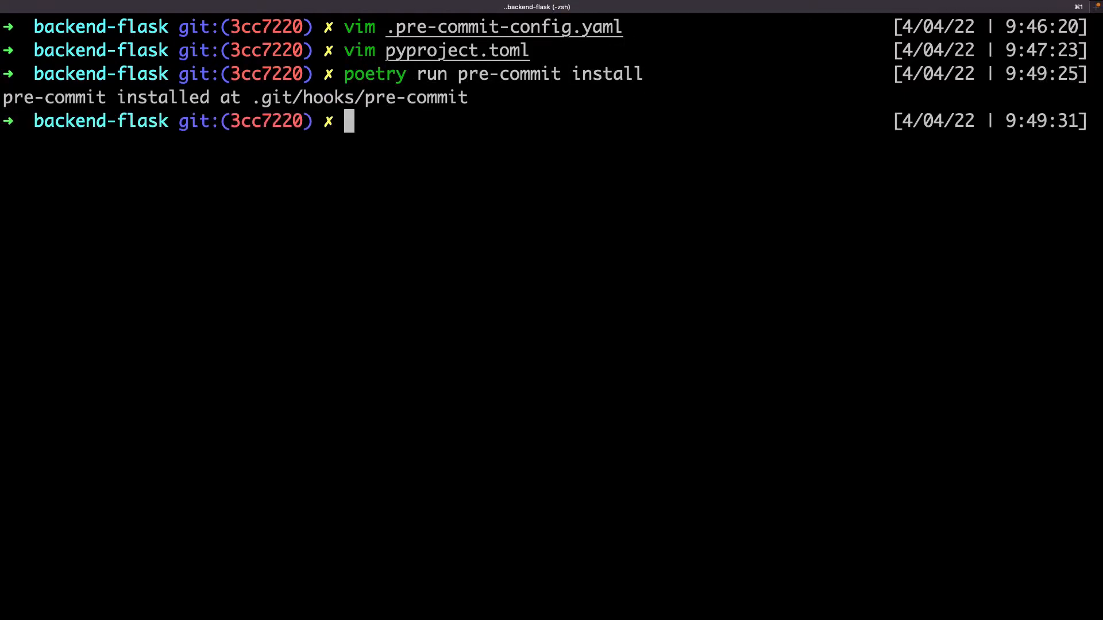
{"action": "key", "text": "Return"}
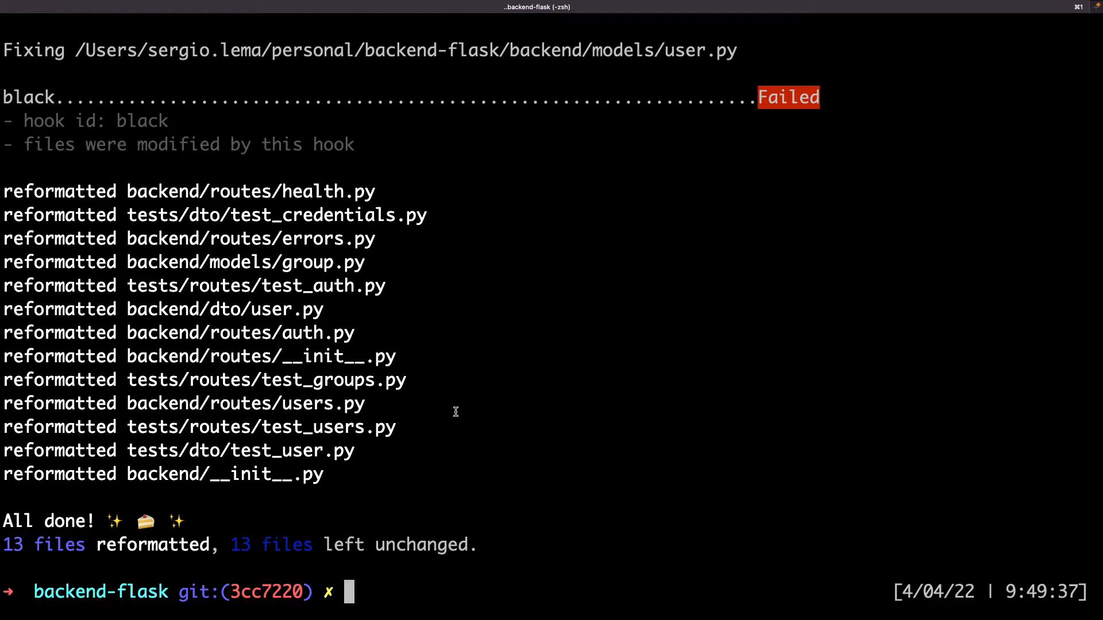
{"action": "type", "text": "git diff"}
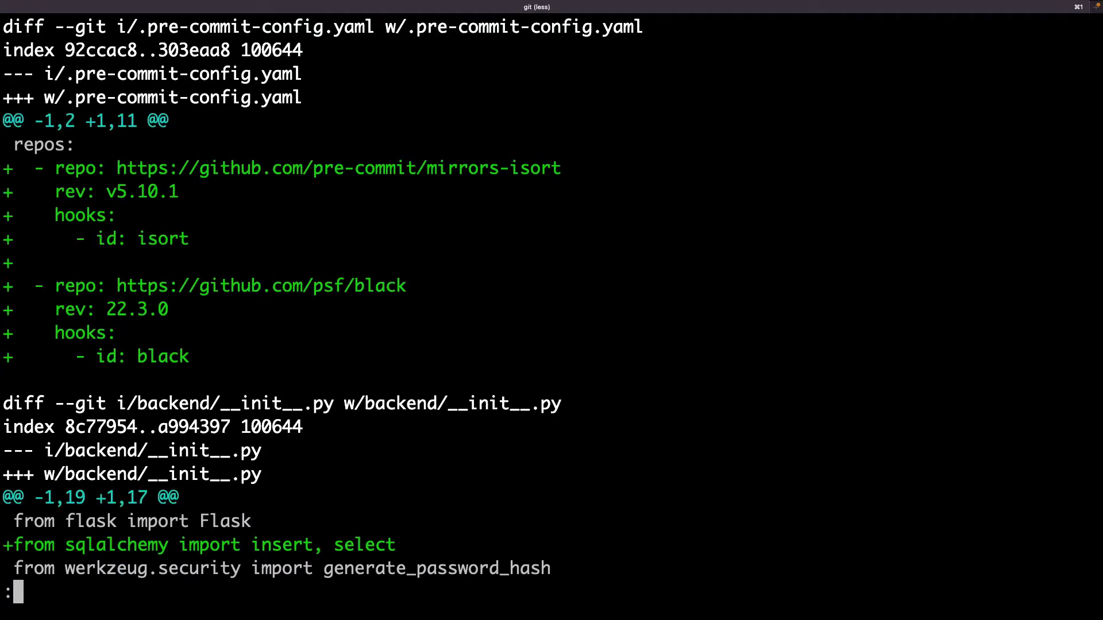
{"action": "scroll", "scroll_direction": "down", "scroll_amount": 3}
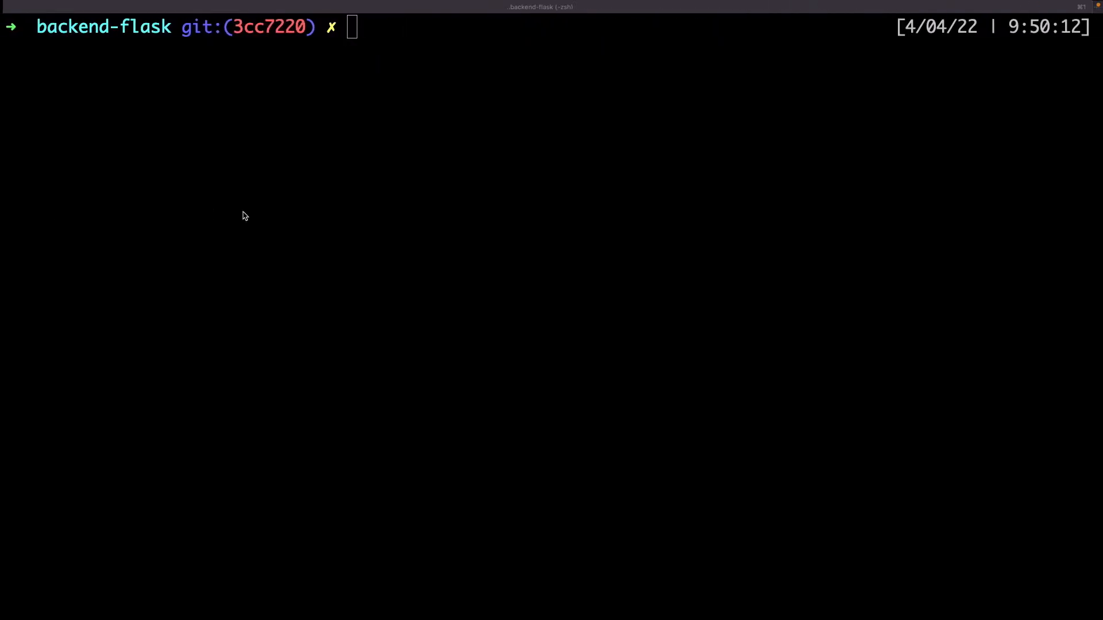
Step: Add the mirrors-mypy repo at rev v0.942 with a mypy hook to .pre-commit-config.yaml, and save
{"action": "type", "text": "vim .pre"}
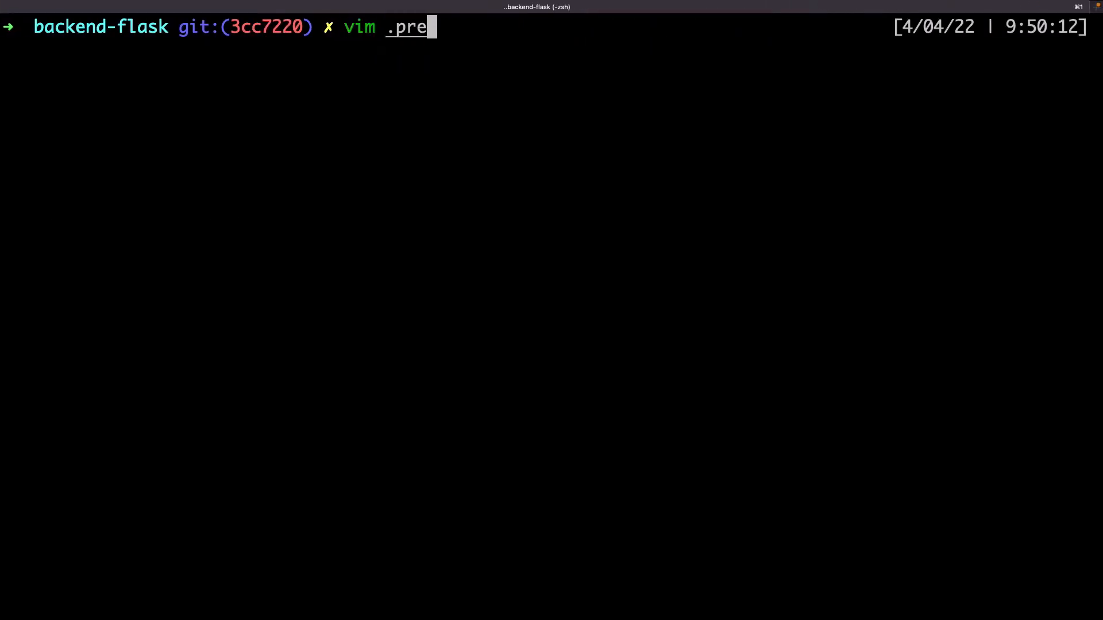
{"action": "key", "text": "Return"}
{"action": "type", "text": "- repo"}
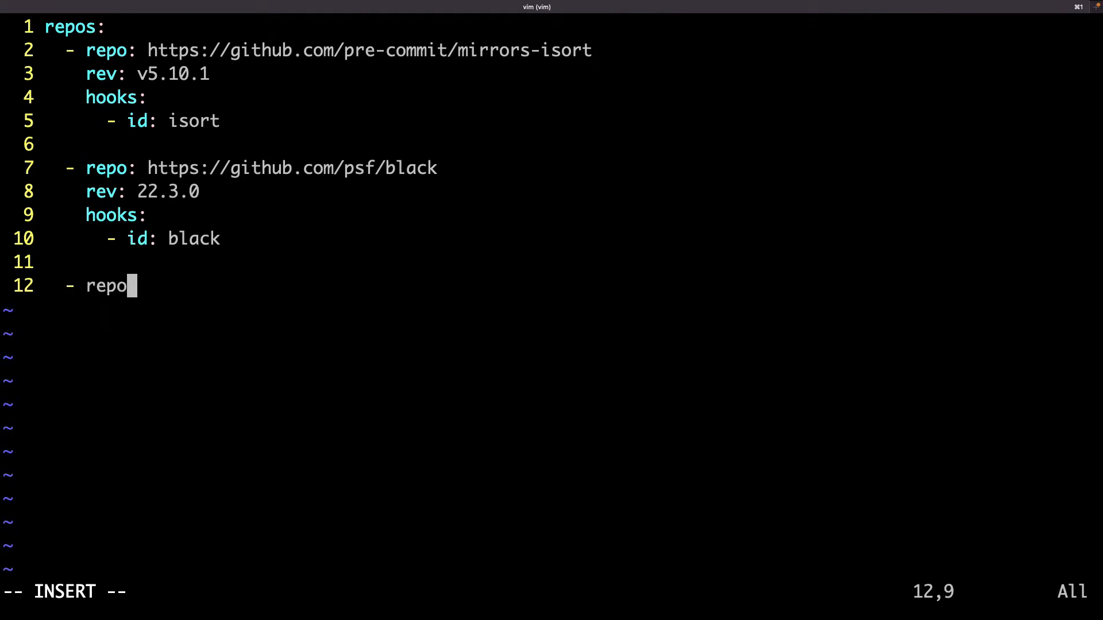
{"action": "type", "text": ": https://"}
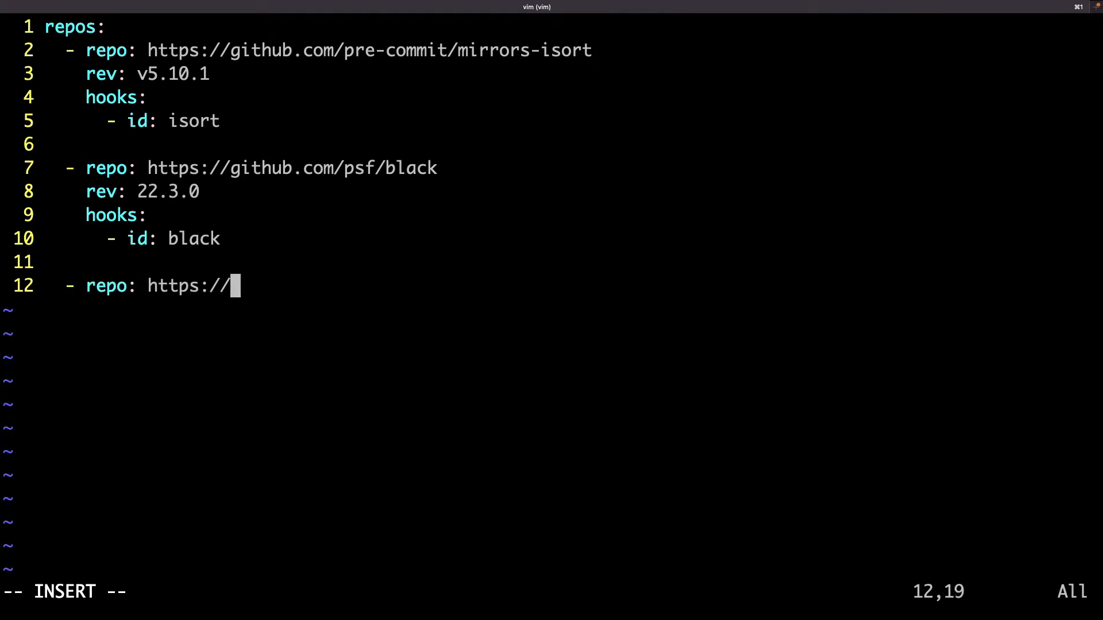
{"action": "type", "text": "github.com/pre-commit/mirrors_"}
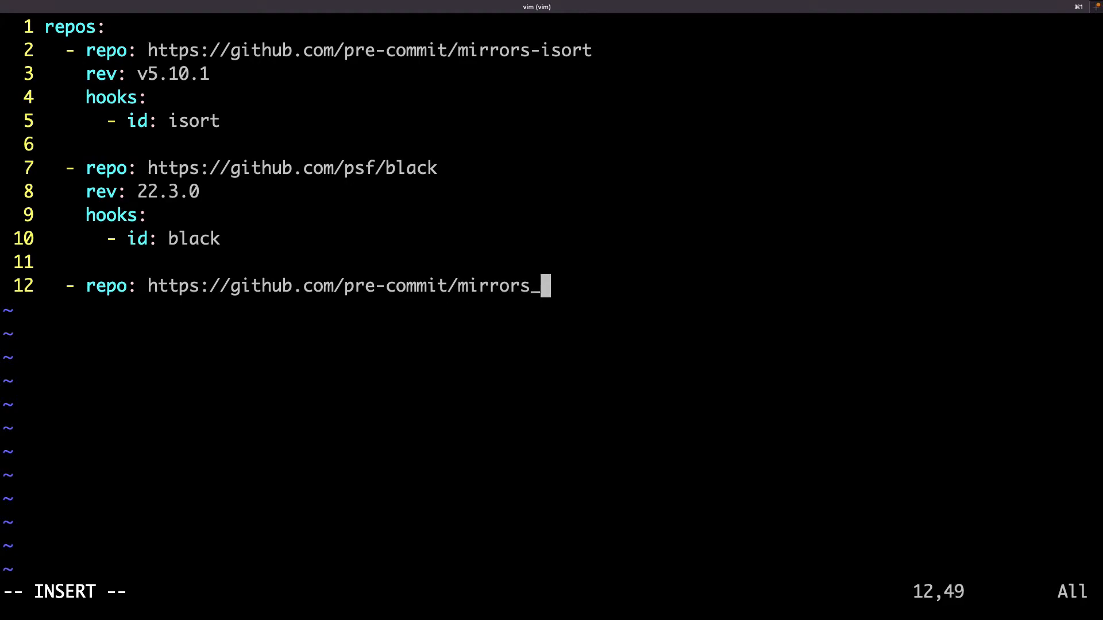
{"action": "type", "text": "mypy"}
{"action": "type", "text": "rev: v"}
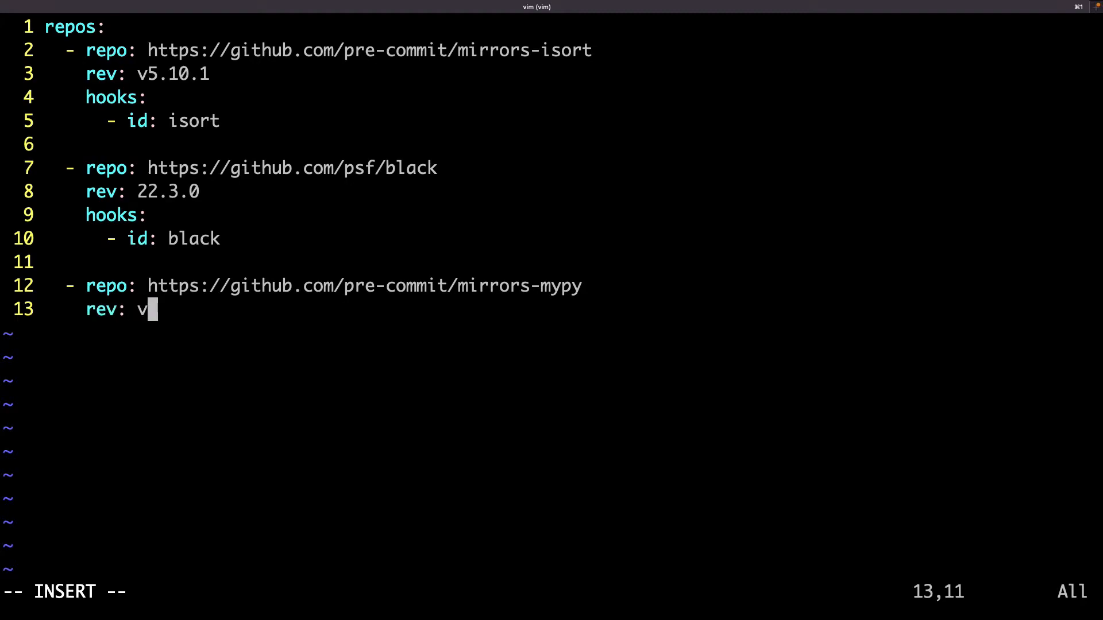
{"action": "type", "text": "0.942"}
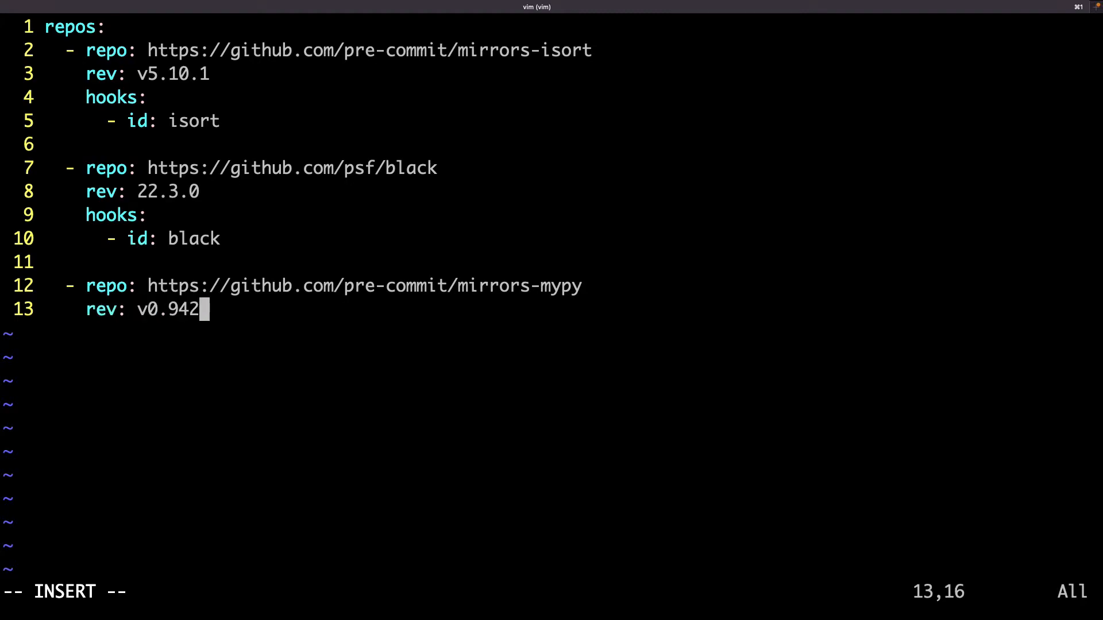
{"action": "type", "text": "hooks:"}
{"action": "left_click", "coordinate": [86, 591]}
{"action": "type", "text": ":x"}
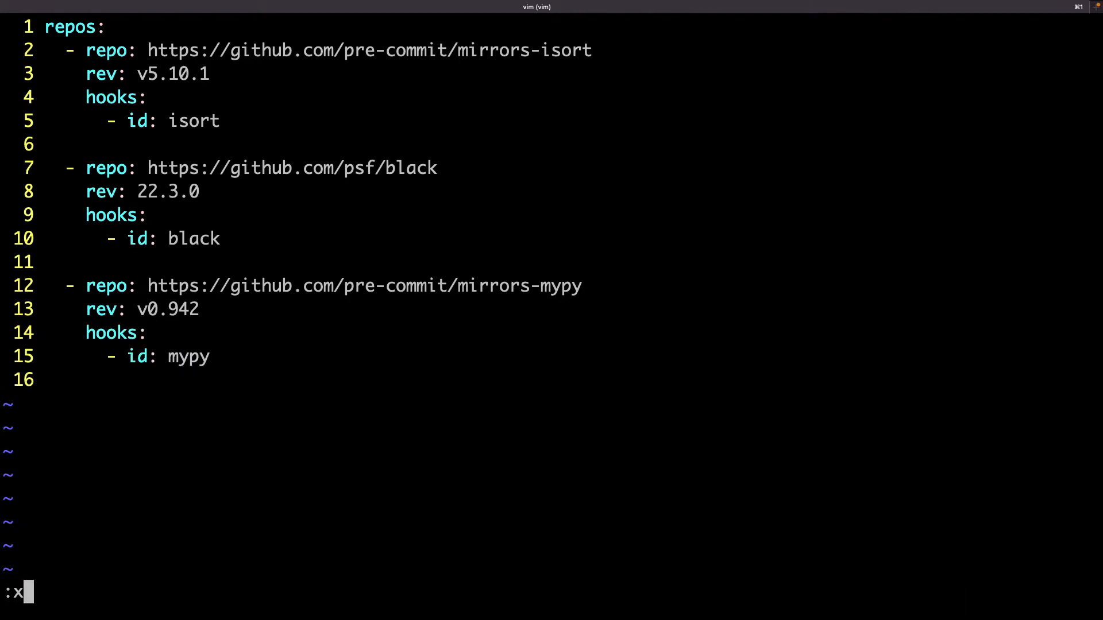
{"action": "key", "text": "Return"}
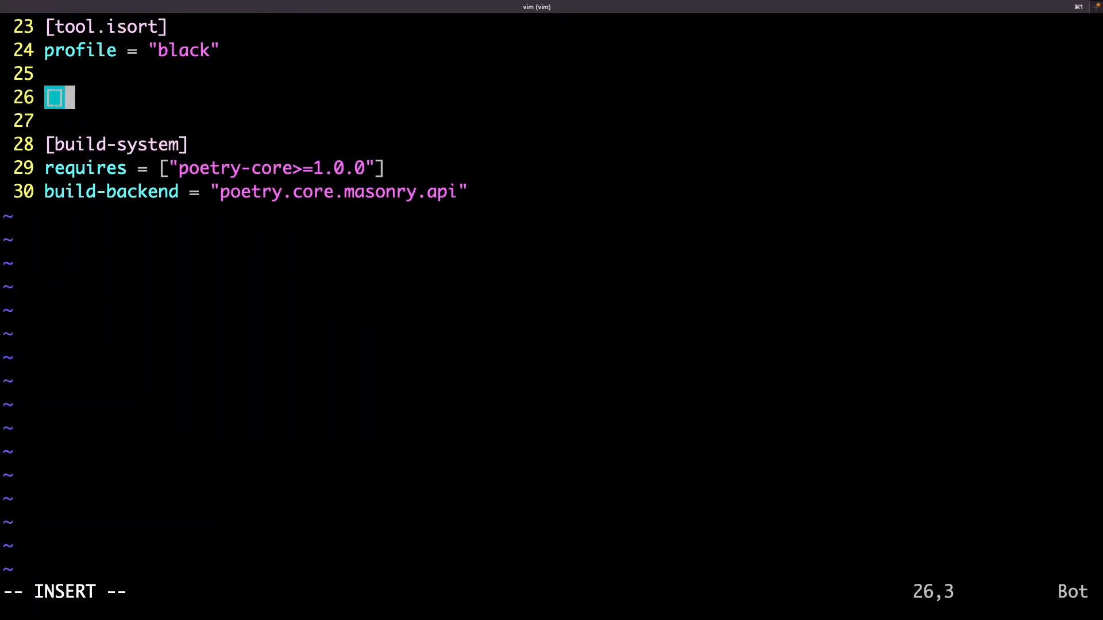
Step: Insert an empty [tool.mypy] section above [build-system] in pyproject.toml and save
{"action": "type", "text": "[tool.m]"}
{"action": "left_click", "coordinate": [551, 592]}
{"action": "type", "text": ":x"}
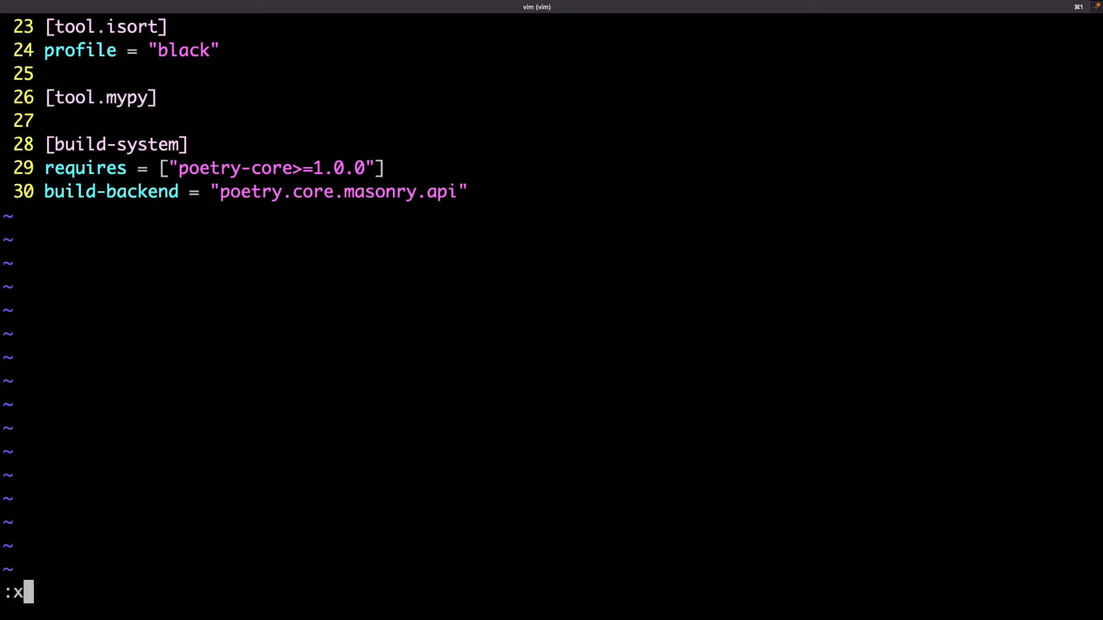
{"action": "key", "text": "Return"}
{"action": "type", "text": "poetry"}
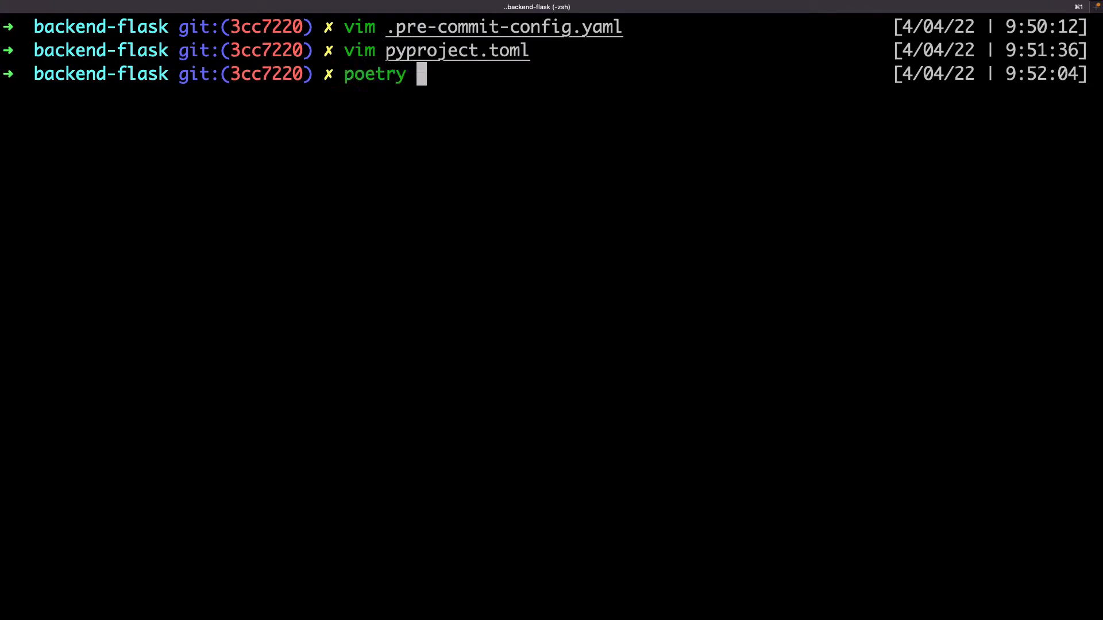
{"action": "type", "text": "run pre-co"}
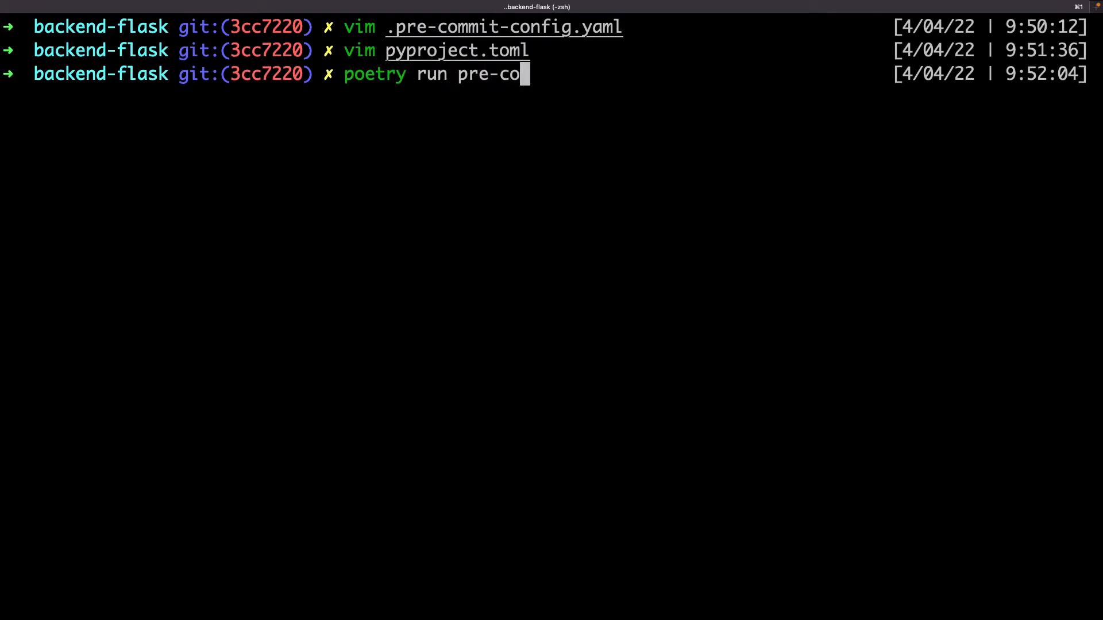
Step: Run 'poetry run pre-commit run --all-files' with the mypy hook included
{"action": "key", "text": "Return"}
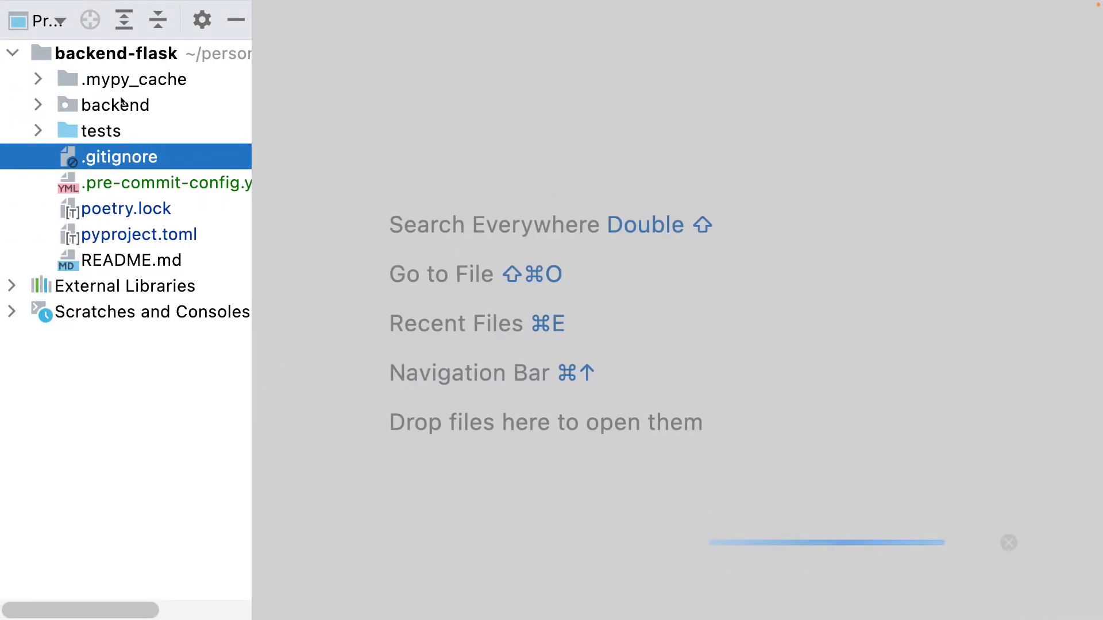
Step: Open backend/models/user.py and append '# type: ignore' to the country_id column line
{"action": "left_click", "coordinate": [116, 104]}
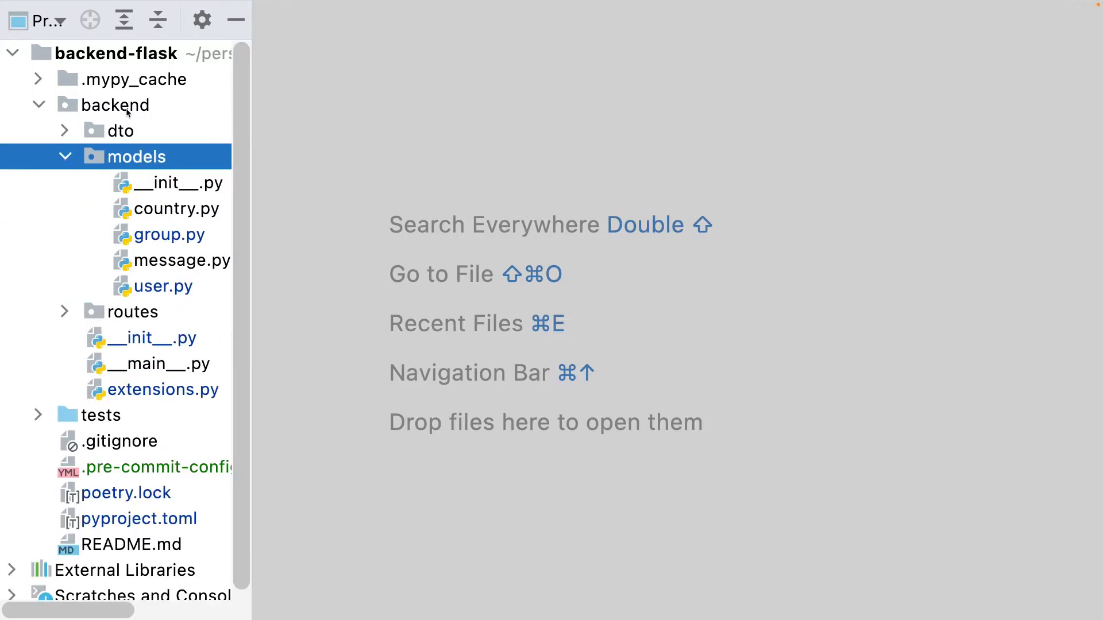
{"action": "double_click", "coordinate": [163, 285]}
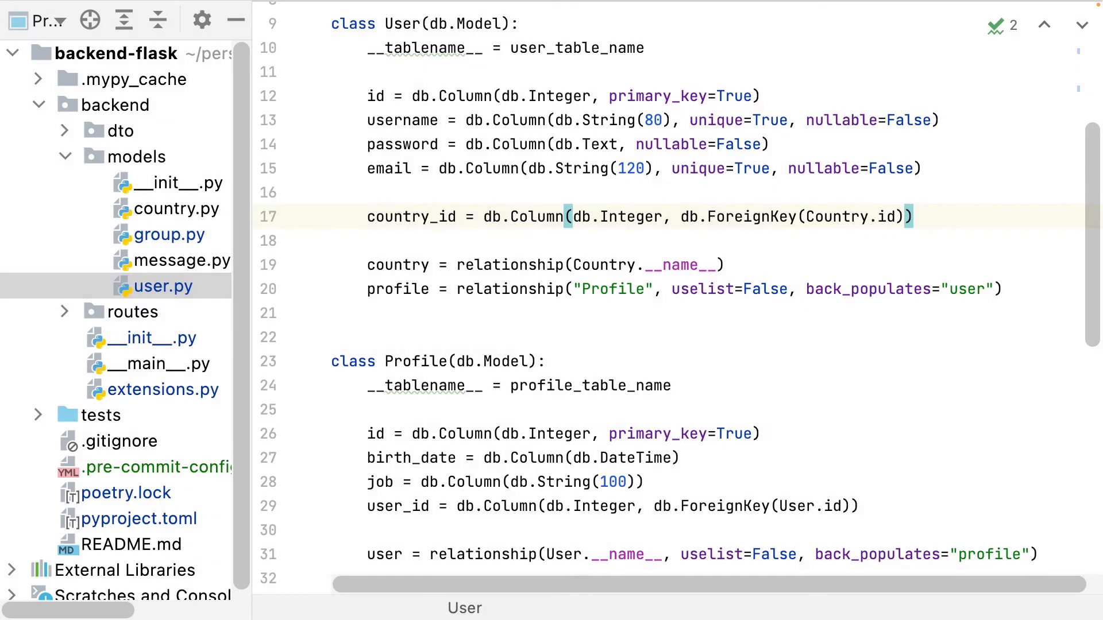
{"action": "left_click", "coordinate": [915, 217]}
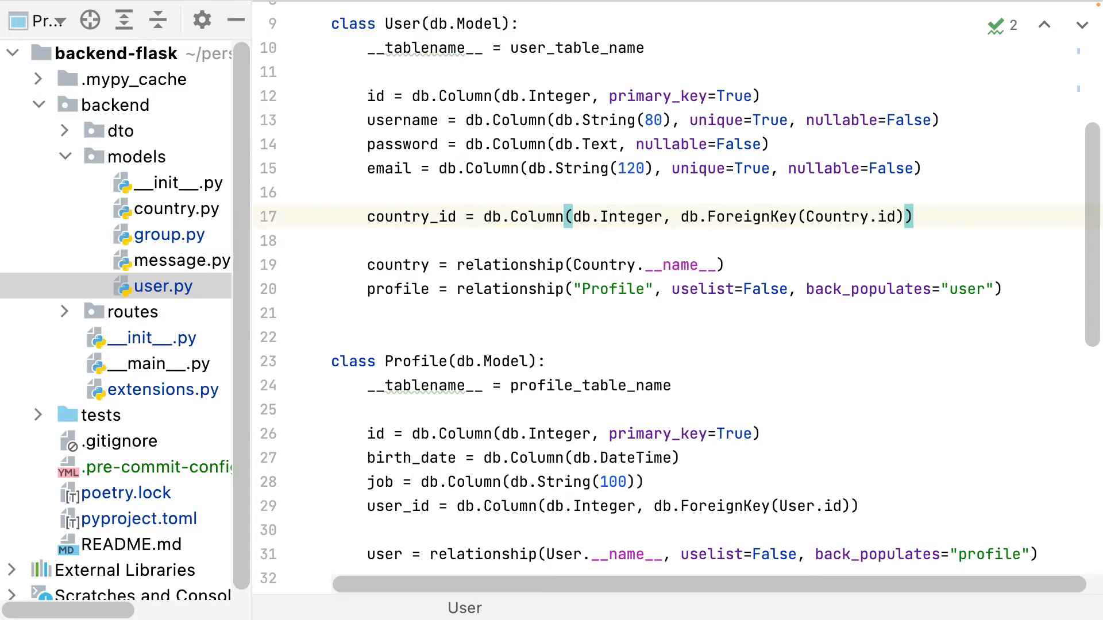
{"action": "type", "text": "# tp"}
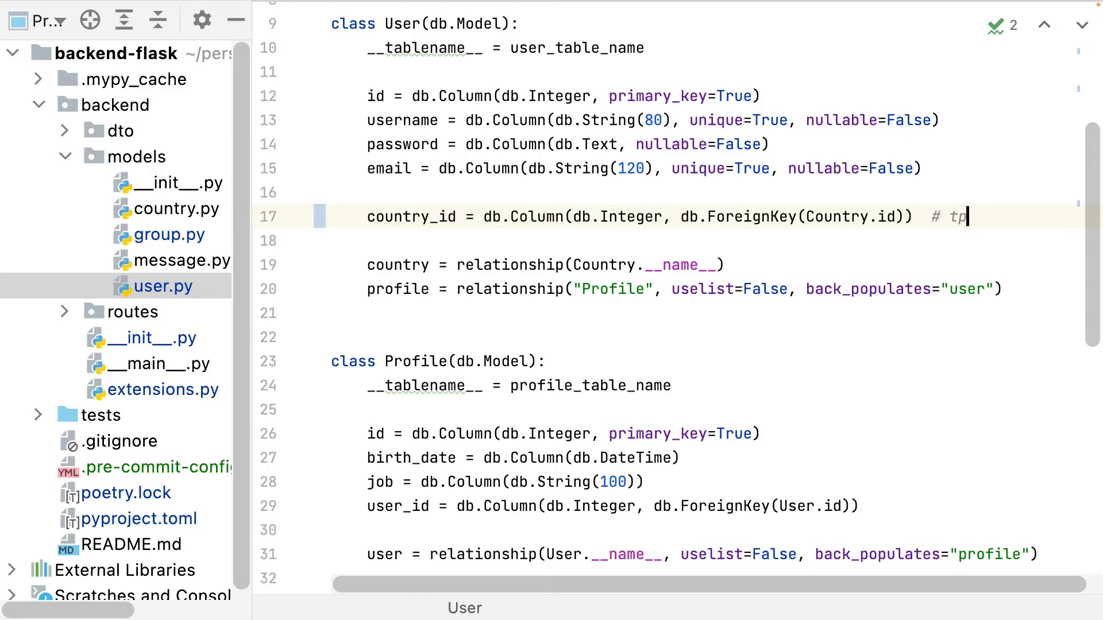
{"action": "type", "text": "ype: ignore"}
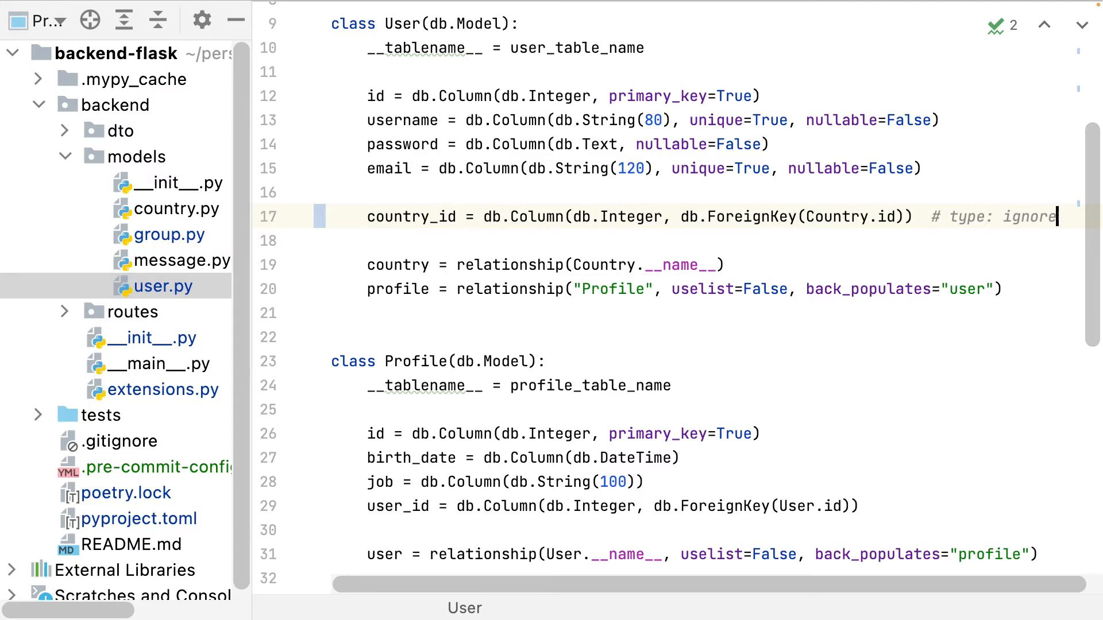
{"action": "left_click", "coordinate": [548, 361]}
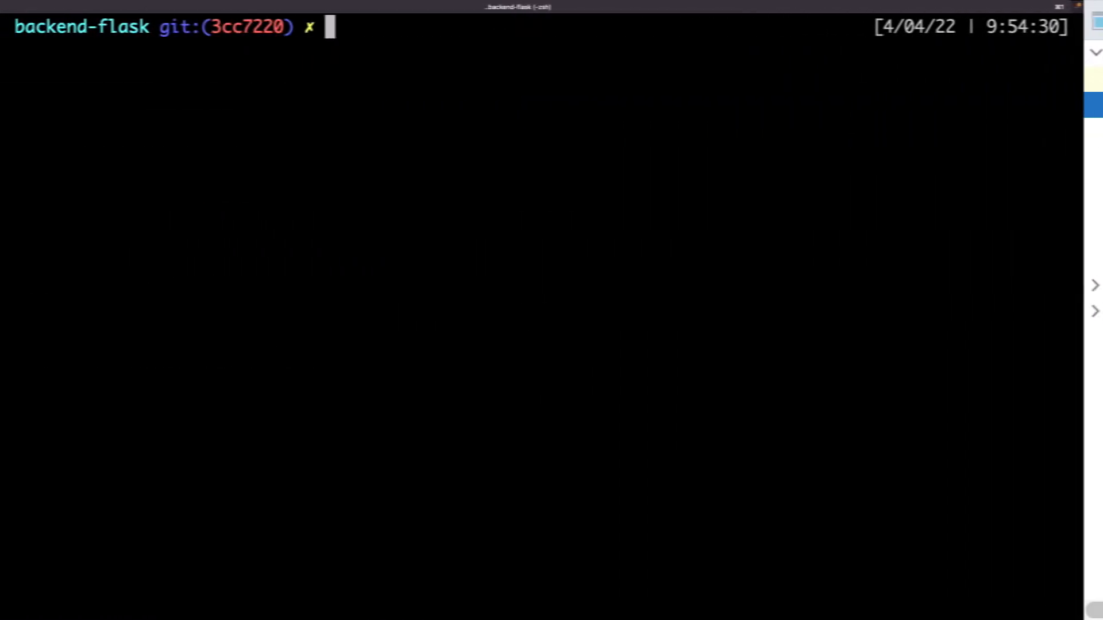
Step: In .pre-commit-config.yaml, add the gitlab.com/pycqa/flake8 repo at rev 4.0.1 with hook id flake8
{"action": "type", "text": "vim .pre-commit-config.yaml"}
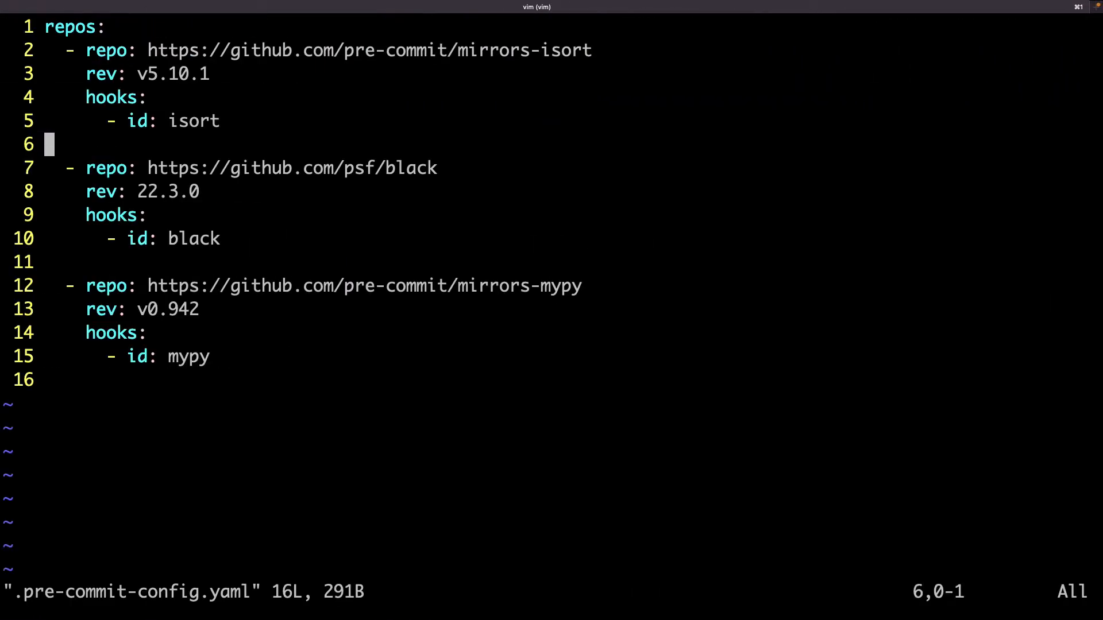
{"action": "type", "text": "-"}
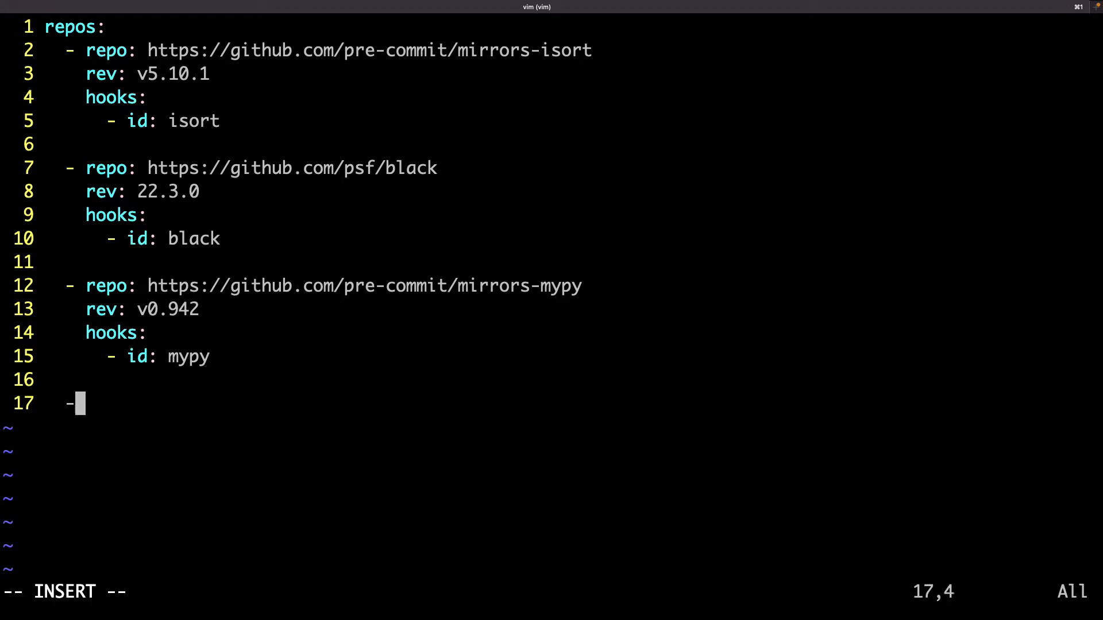
{"action": "type", "text": "repo: https/"}
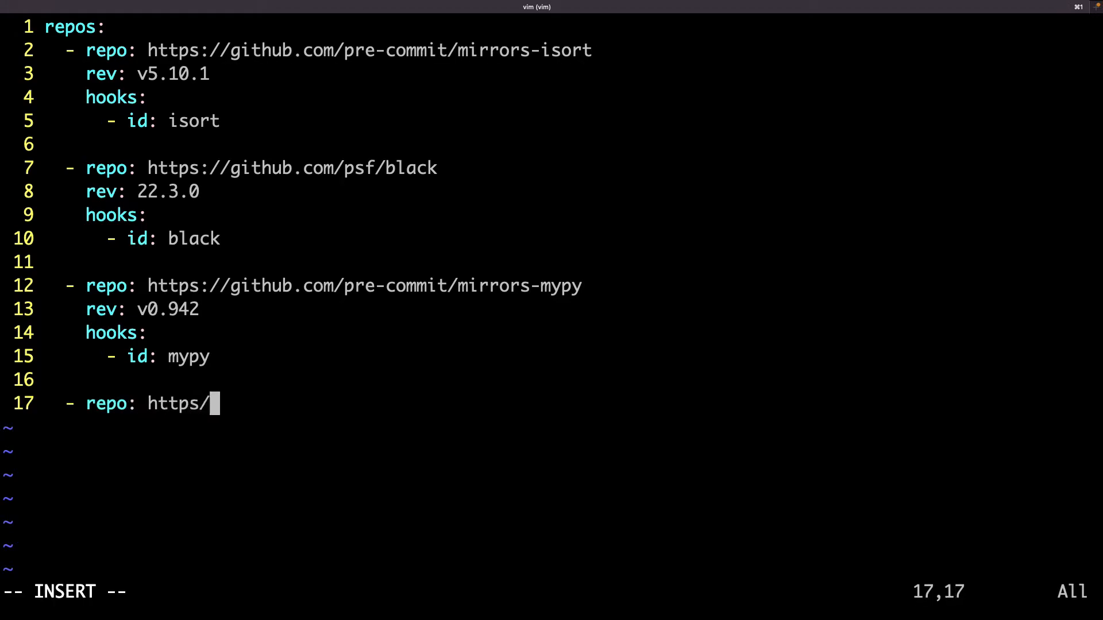
{"action": "type", "text": "/gitlab"}
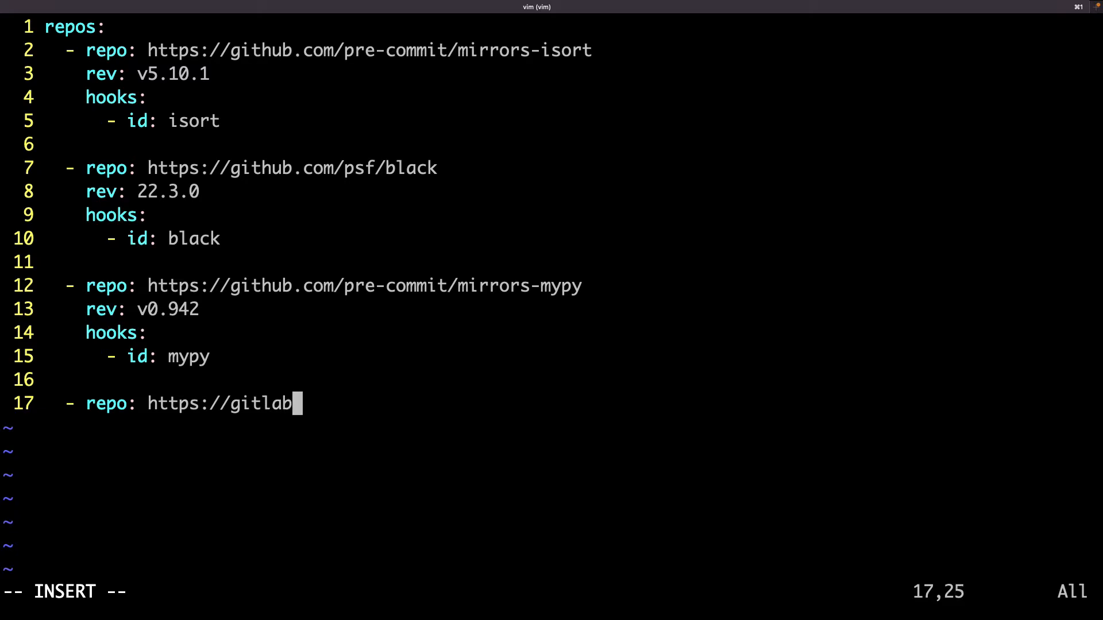
{"action": "type", "text": ".com/pycqa/"}
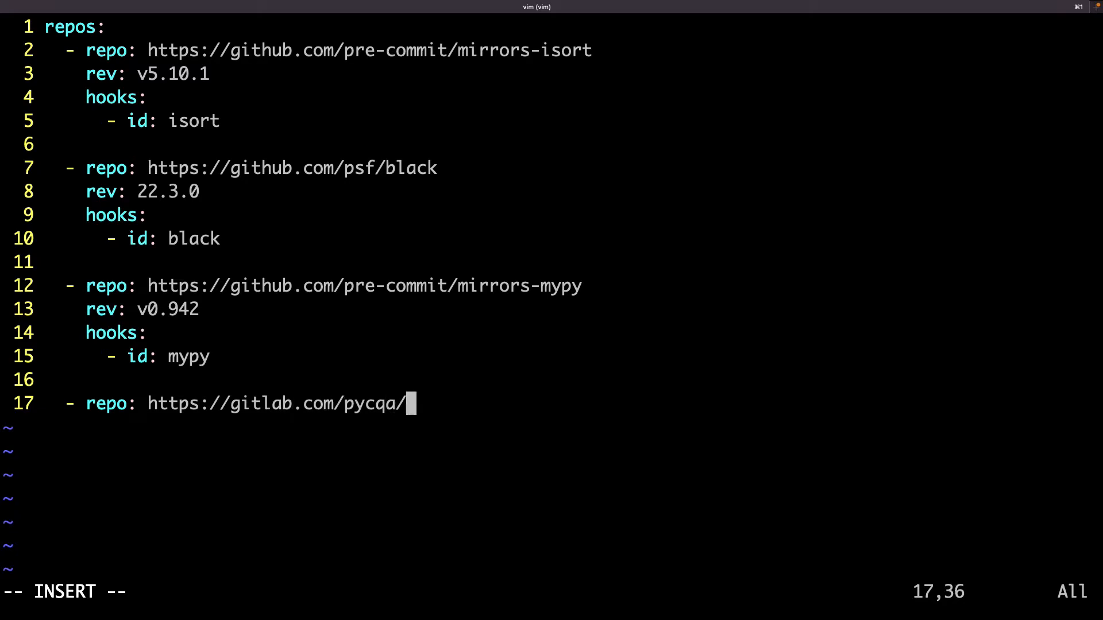
{"action": "type", "text": "flake8"}
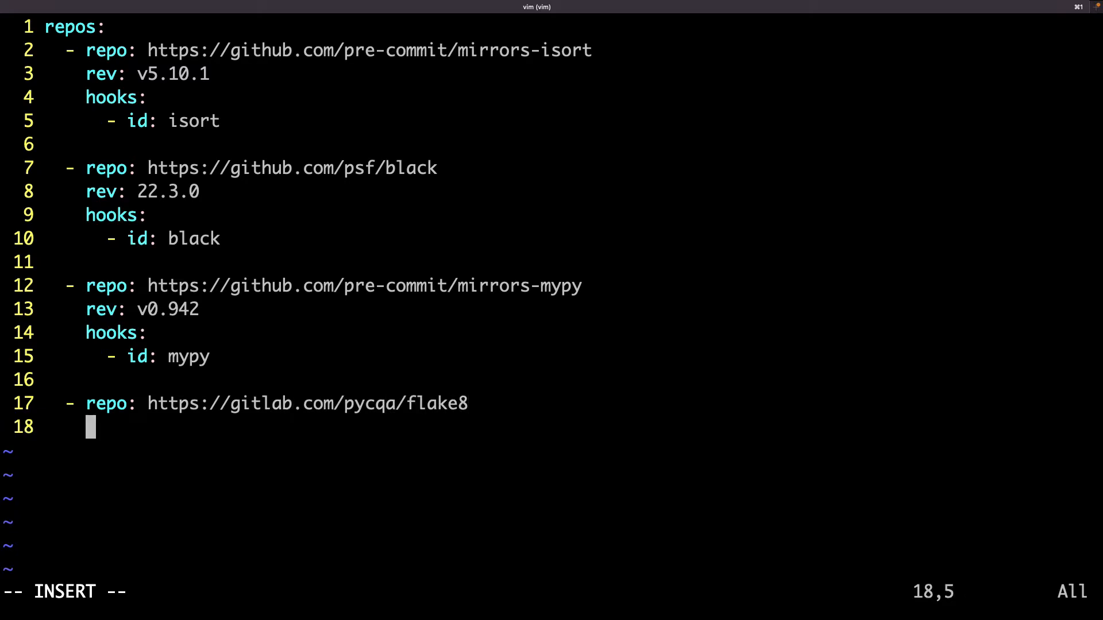
{"action": "type", "text": "rev: 4.0.1"}
{"action": "type", "text": "hooks"}
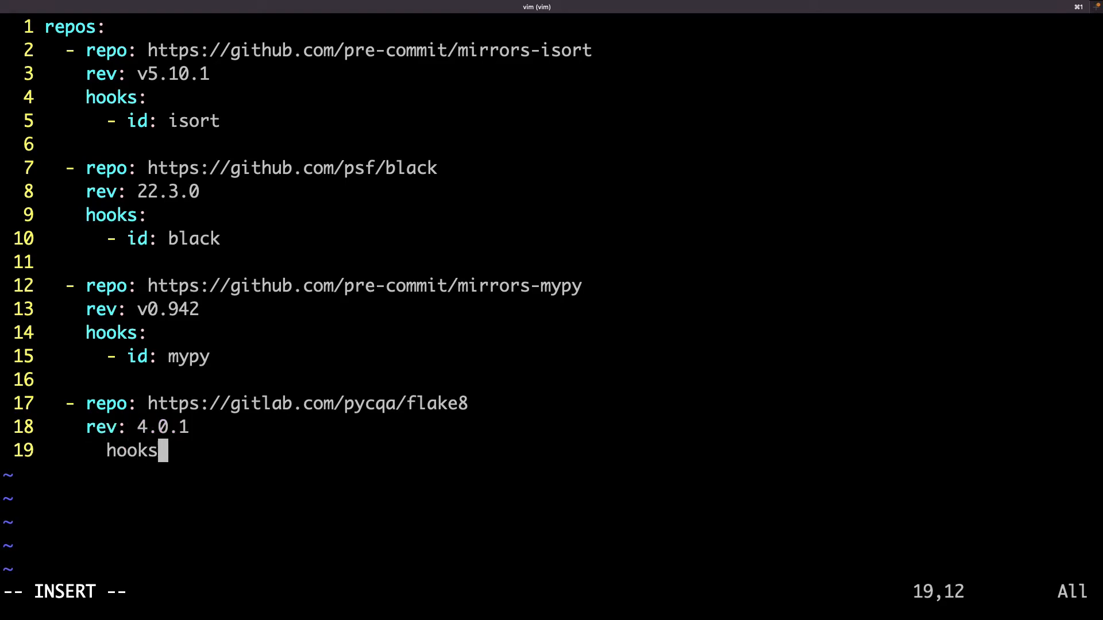
{"action": "type", "text": ":"}
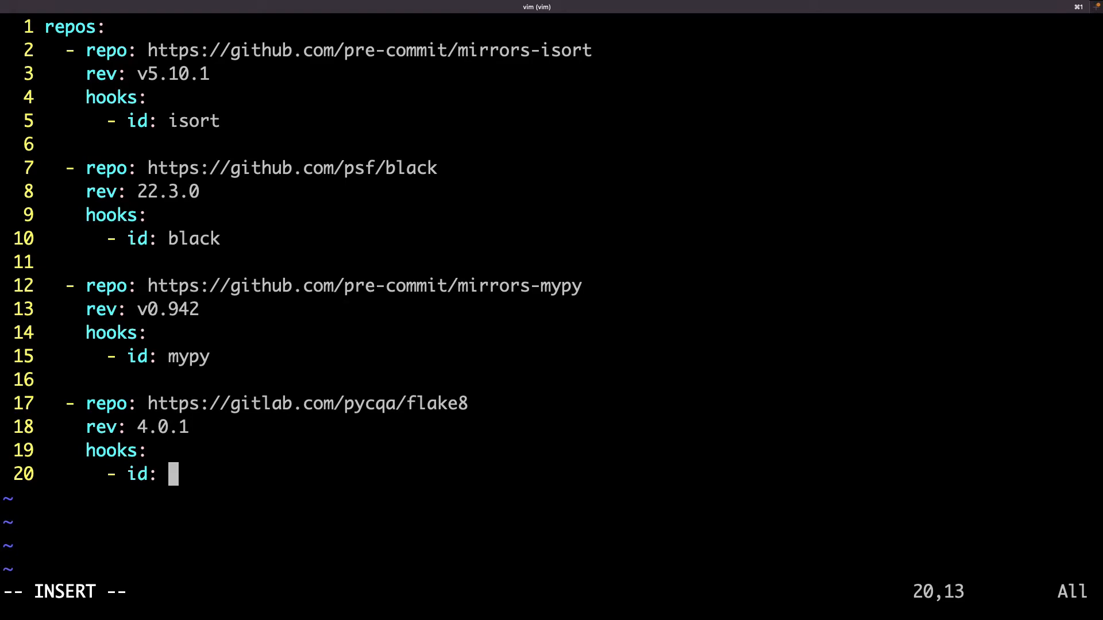
{"action": "type", "text": "flake8"}
{"action": "type", "text": "vim .flake"}
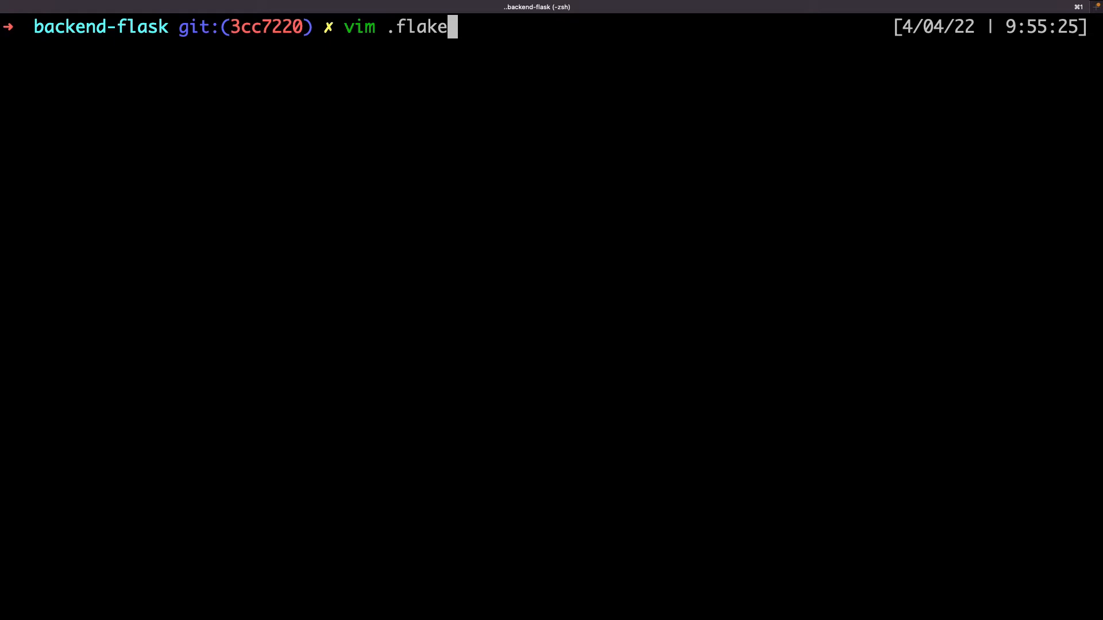
Step: Write a [flake8] section with max-line-length = 120, exclude = tests/* and max-complexity = 10
{"action": "key", "text": "Return"}
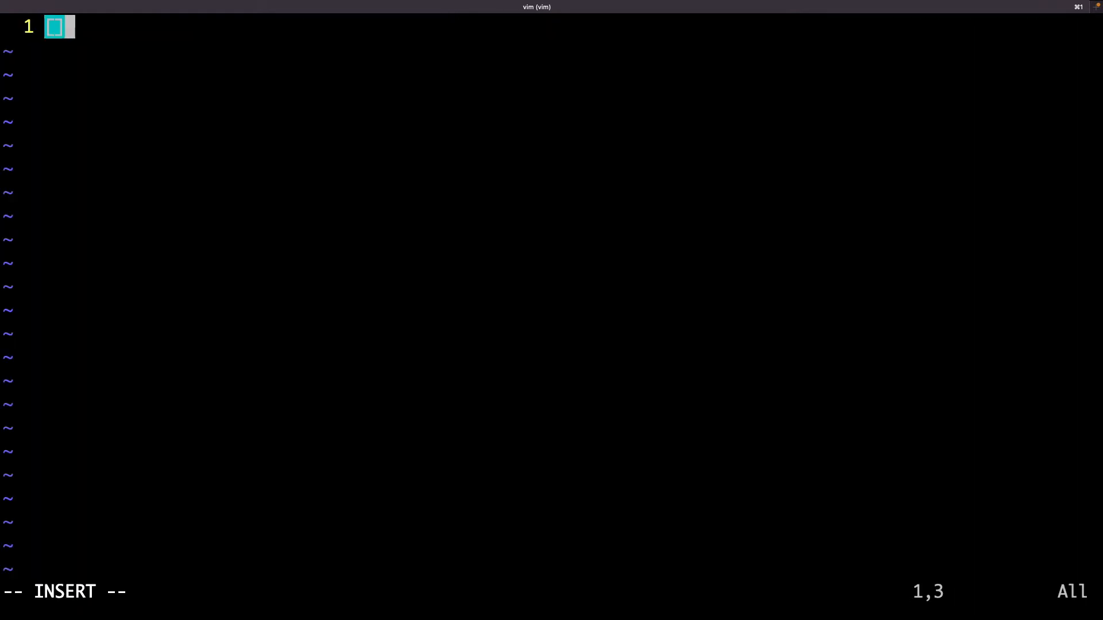
{"action": "type", "text": "flake8"}
{"action": "type", "text": "max-"}
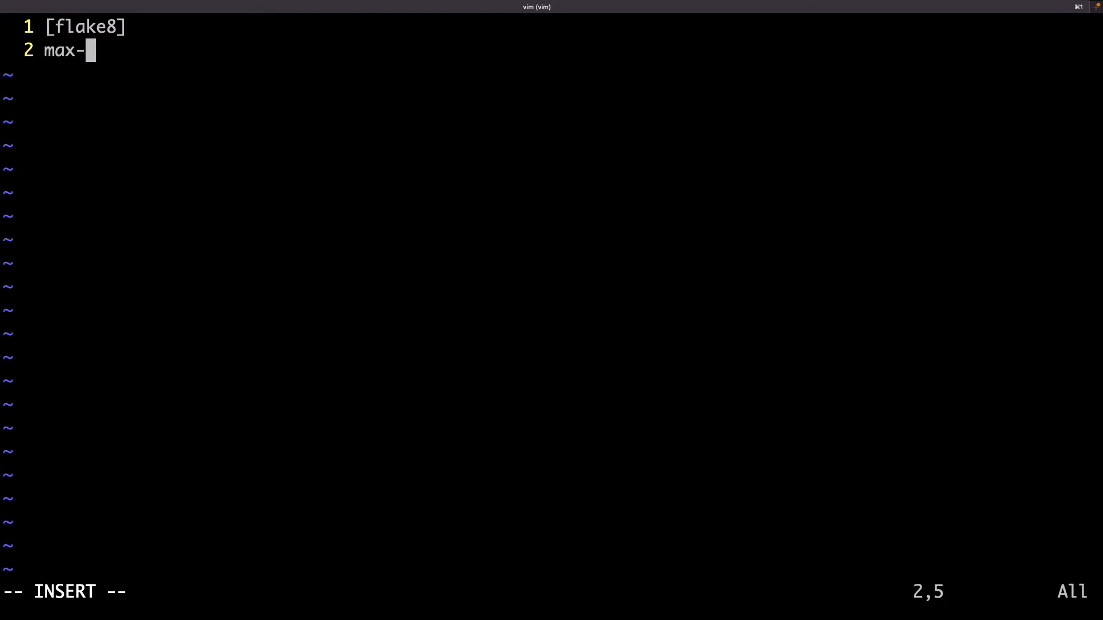
{"action": "type", "text": "line-length ="}
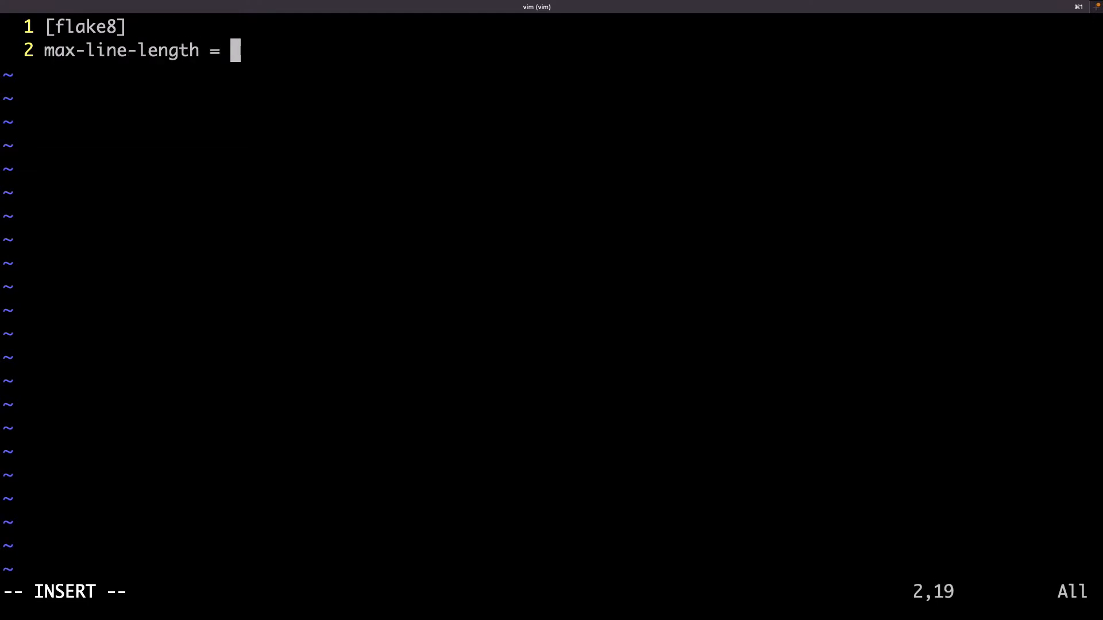
{"action": "type", "text": "120"}
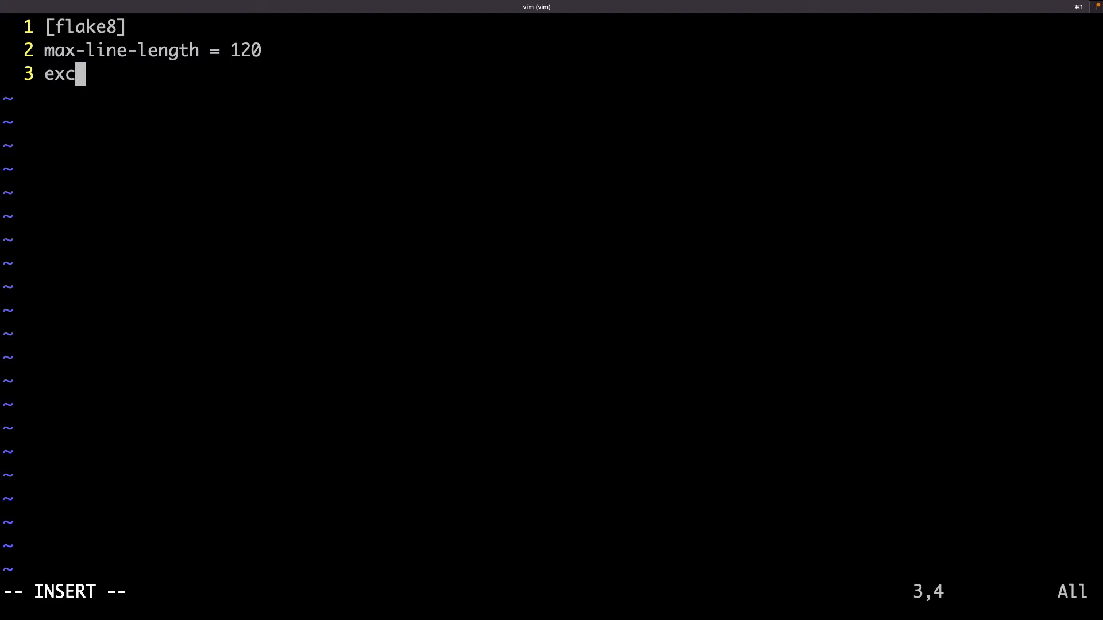
{"action": "type", "text": "lude = tests/*"}
{"action": "type", "text": "max-compl"}
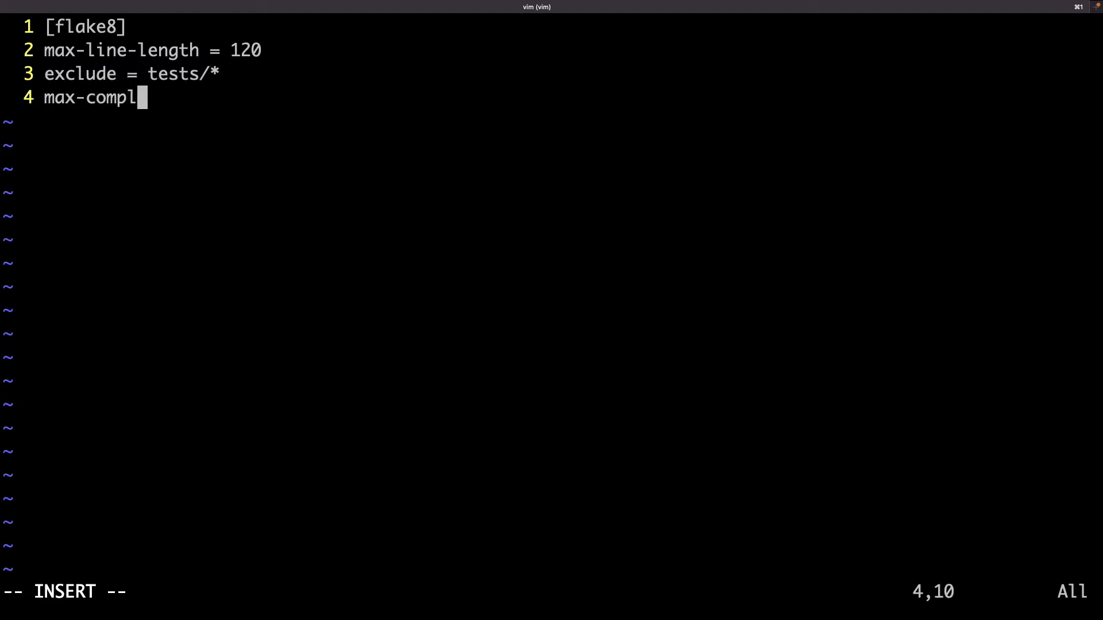
{"action": "type", "text": "exity = 10"}
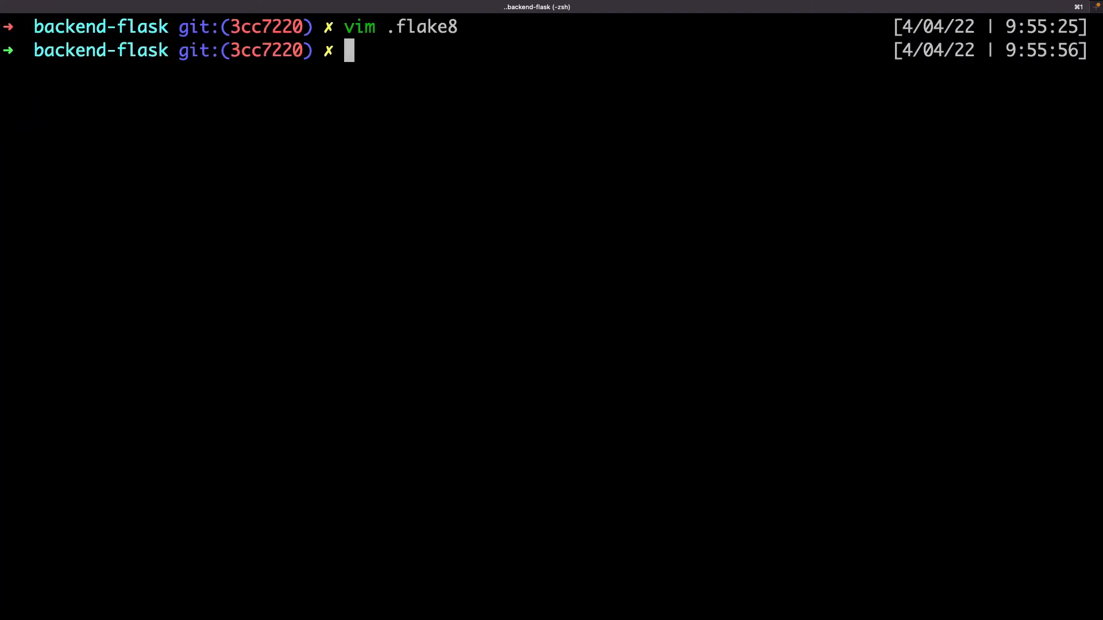
Step: Run 'poetry run pre-commit install' to install the git hook
{"action": "type", "text": "poetry run pre-commit install"}
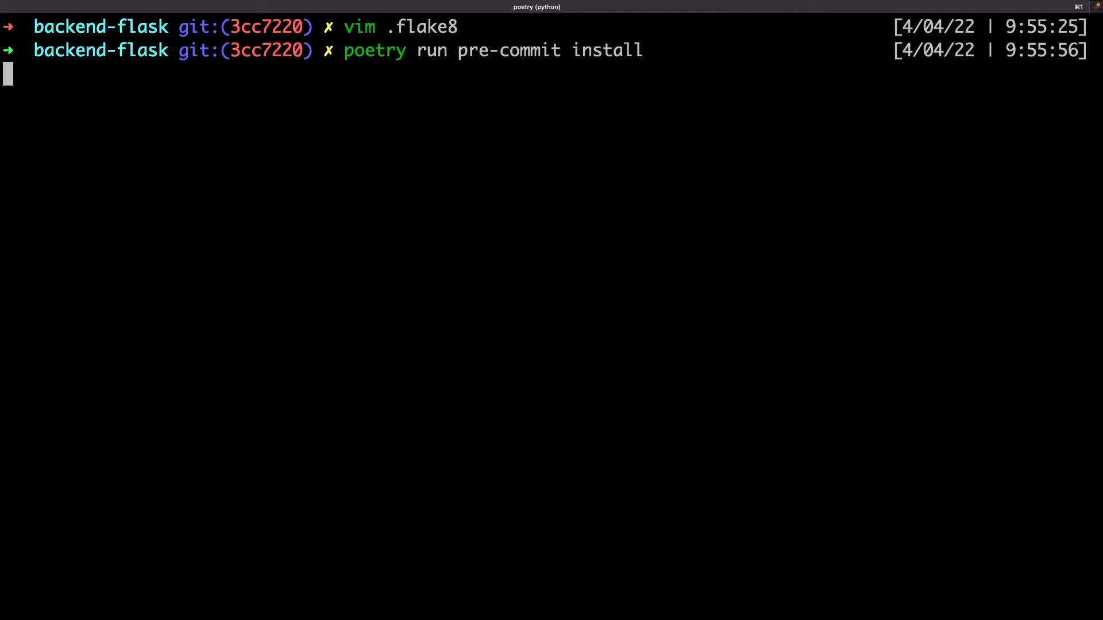
{"action": "key", "text": "Return"}
{"action": "type", "text": "poetry run pre-commit run -a"}
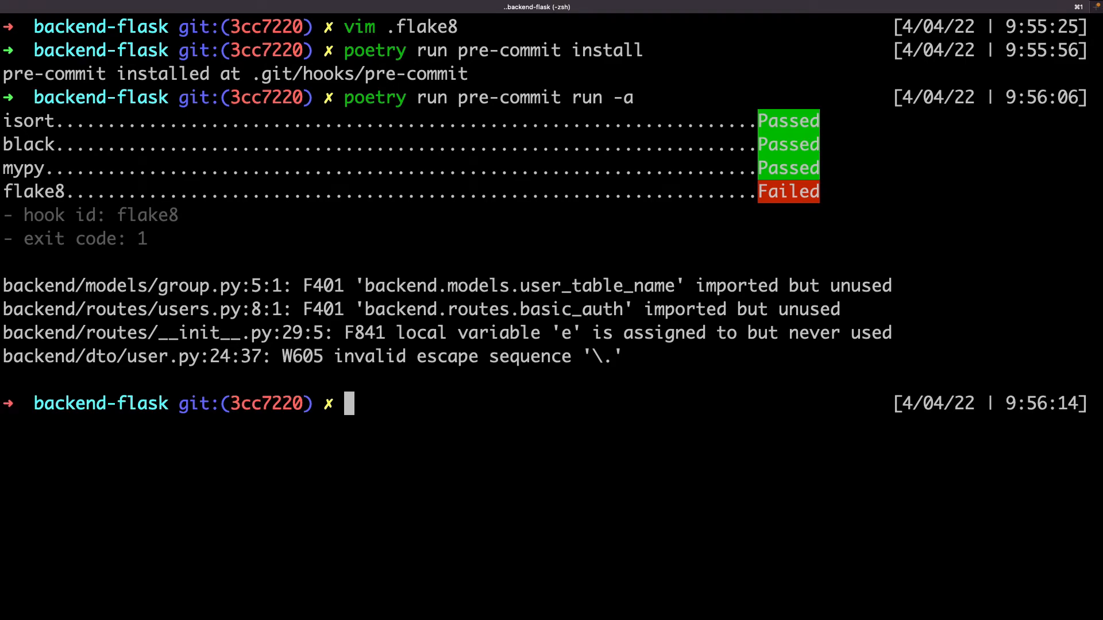
{"action": "mouse_move", "coordinate": [311, 455]}
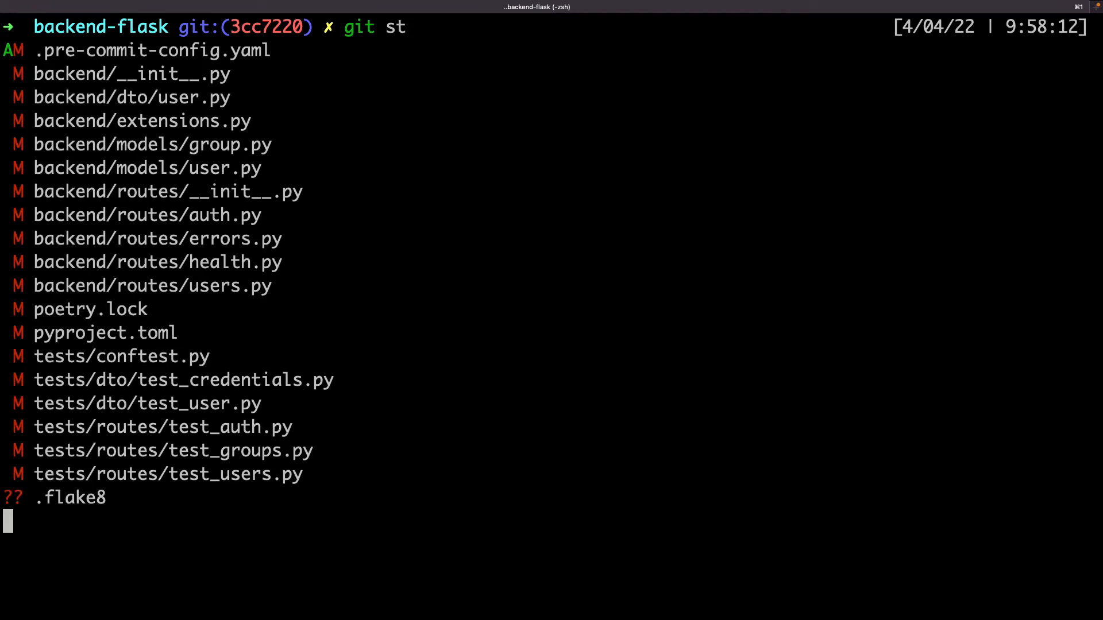
Step: Check git status and discard changes to all backend/**/*.py files
{"action": "key", "text": "Return"}
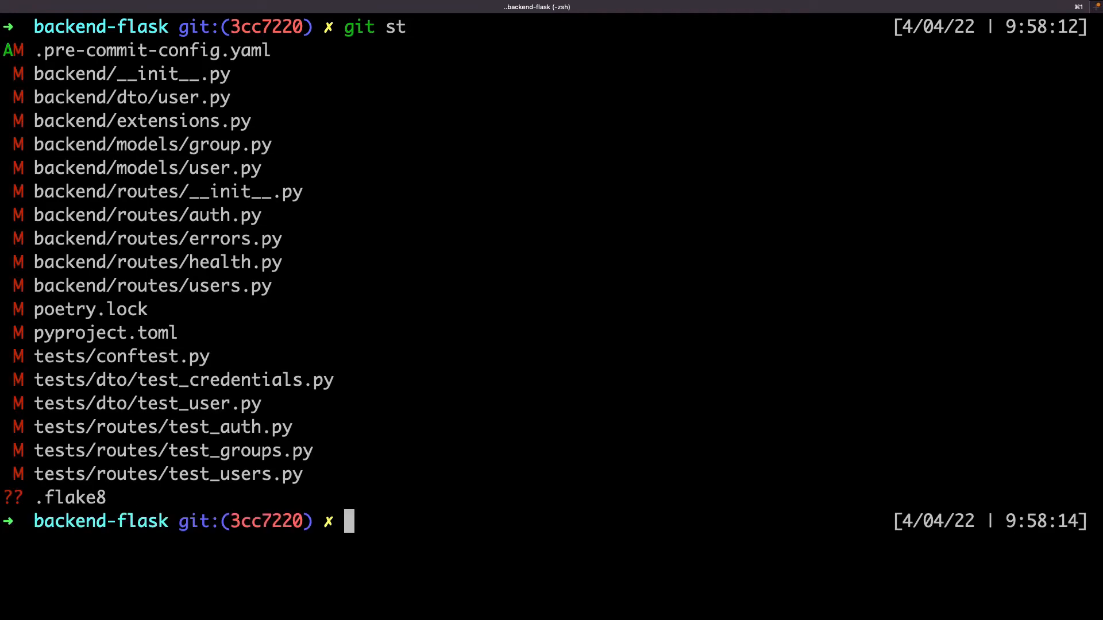
{"action": "type", "text": "git che"}
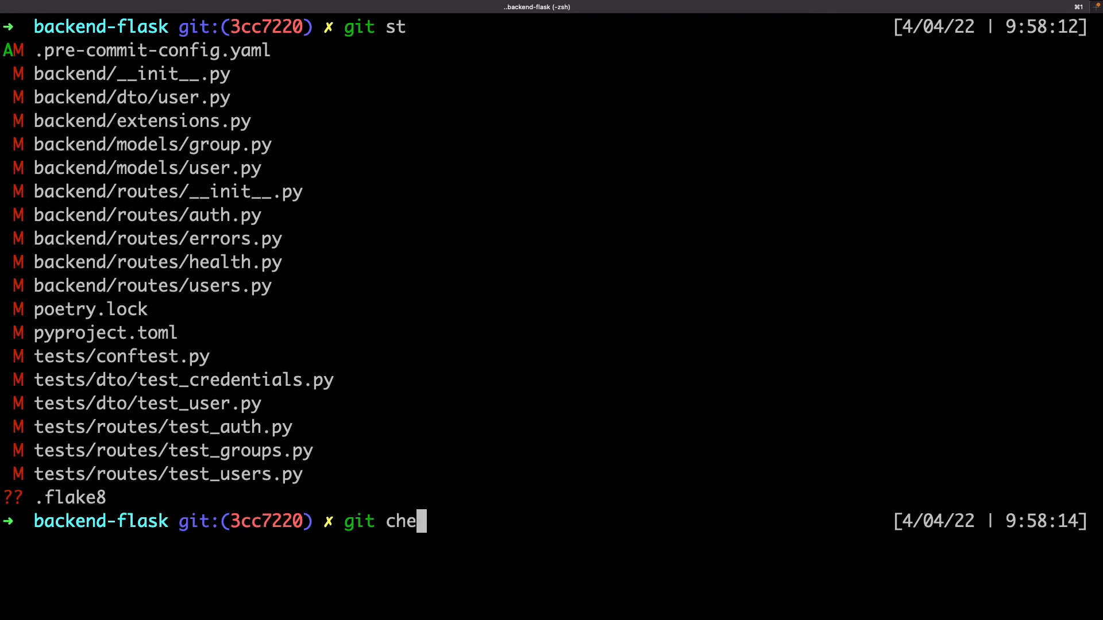
{"action": "type", "text": "ckout backend/*"}
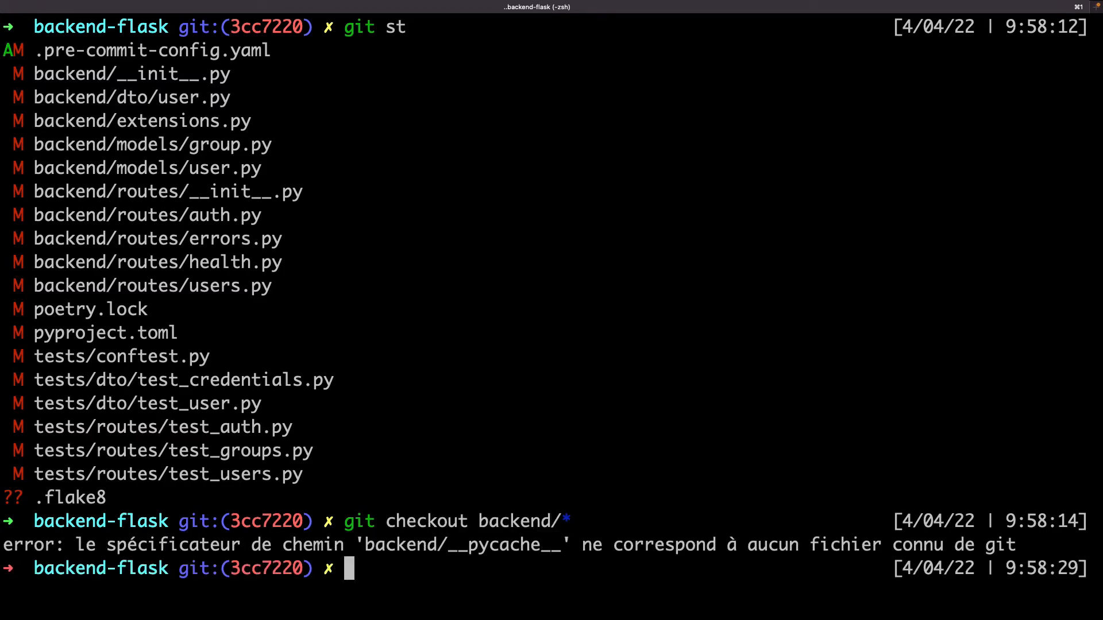
{"action": "type", "text": "git checkout backend/*/"}
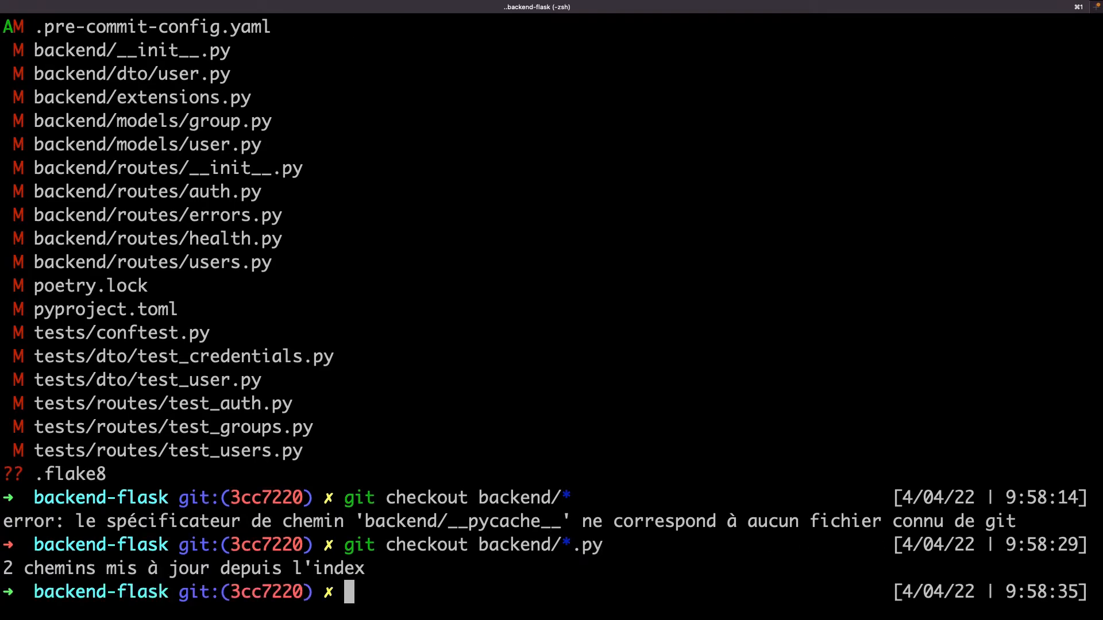
{"action": "type", "text": "git checkout backend/**/*.py"}
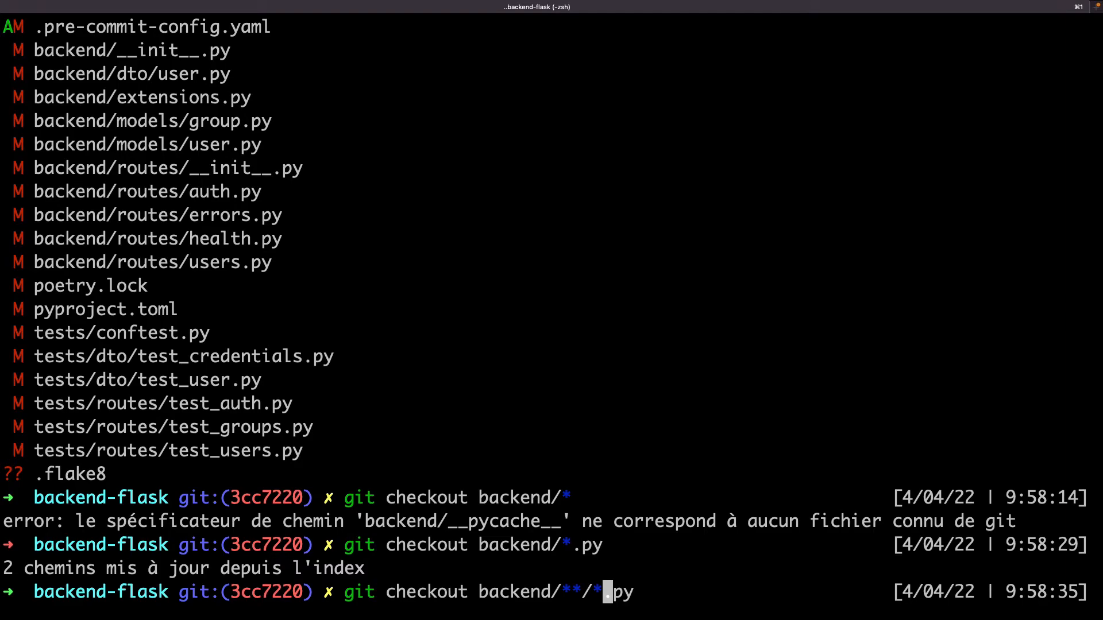
{"action": "key", "text": "Return"}
{"action": "type", "text": "git commit -"}
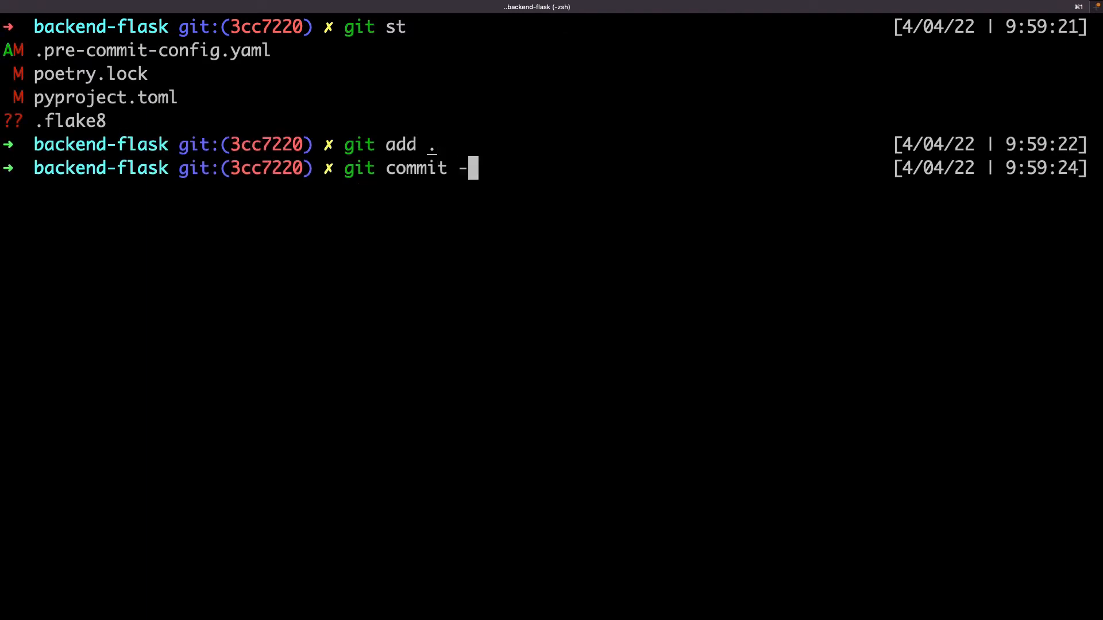
Step: Commit the staged config files with message 'Apply pre-commit modifications'
{"action": "type", "text": "m \"Ap"}
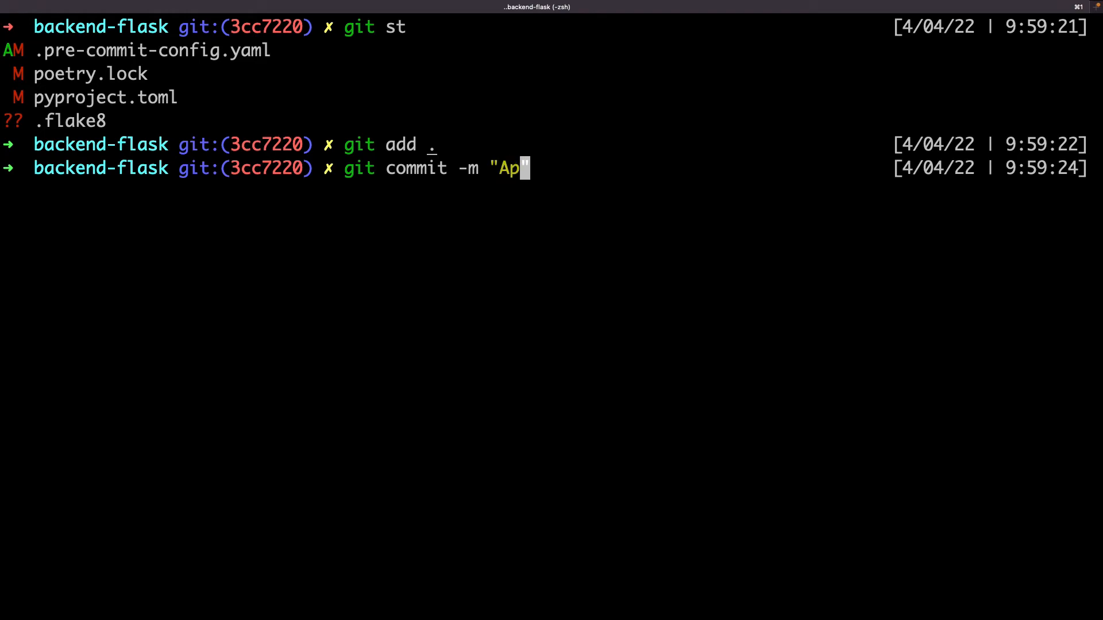
{"action": "type", "text": "ply pre-commit"}
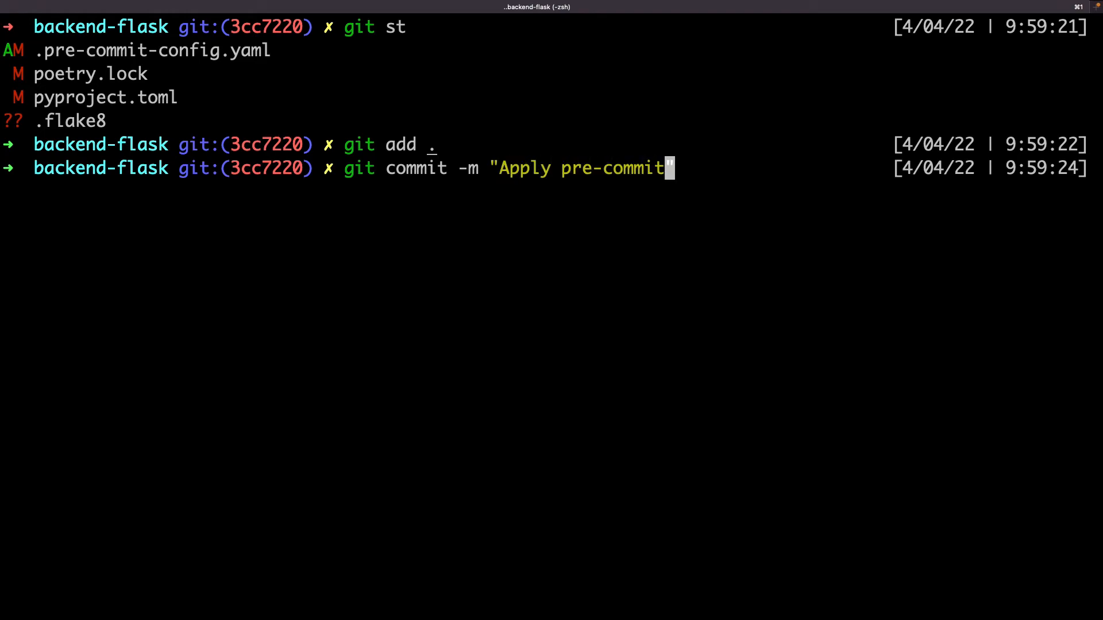
{"action": "type", "text": " modifications"}
{"action": "key", "text": "Return"}
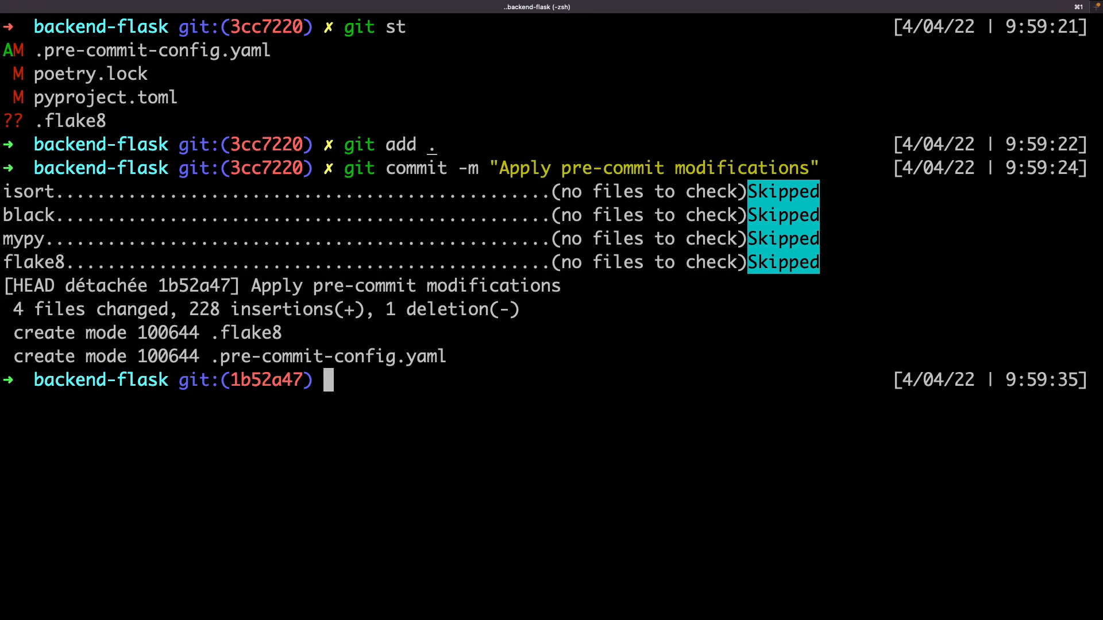
{"action": "type", "text": "poetry run"}
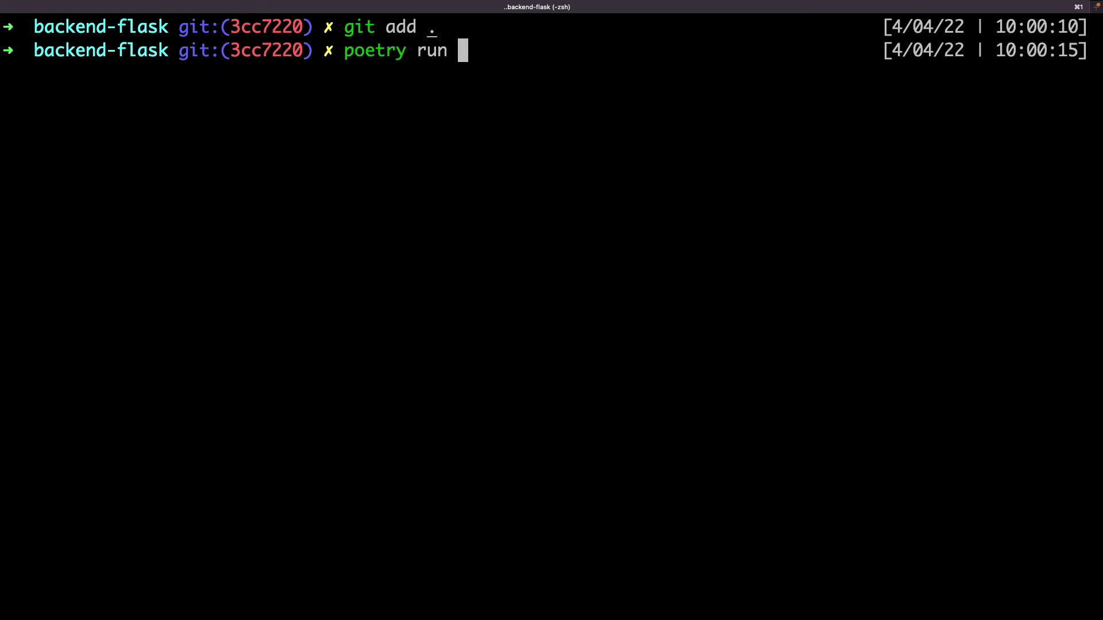
Step: Run the pre-commit hooks, then inspect the unused user_table_name import in group.py
{"action": "type", "text": "pre-commit run"}
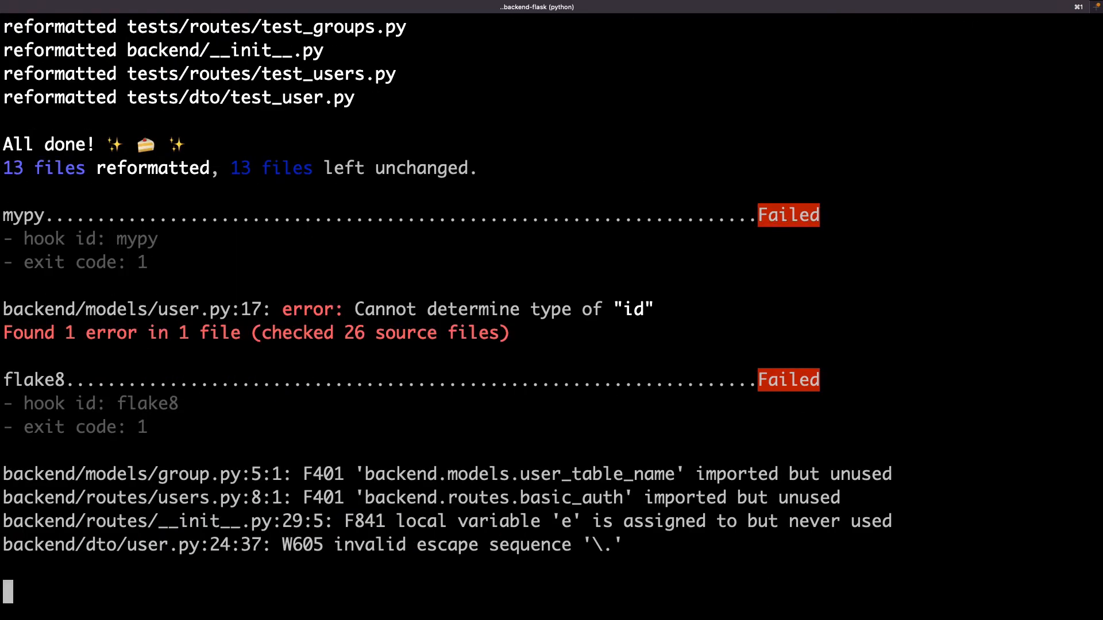
{"action": "key", "text": "Return"}
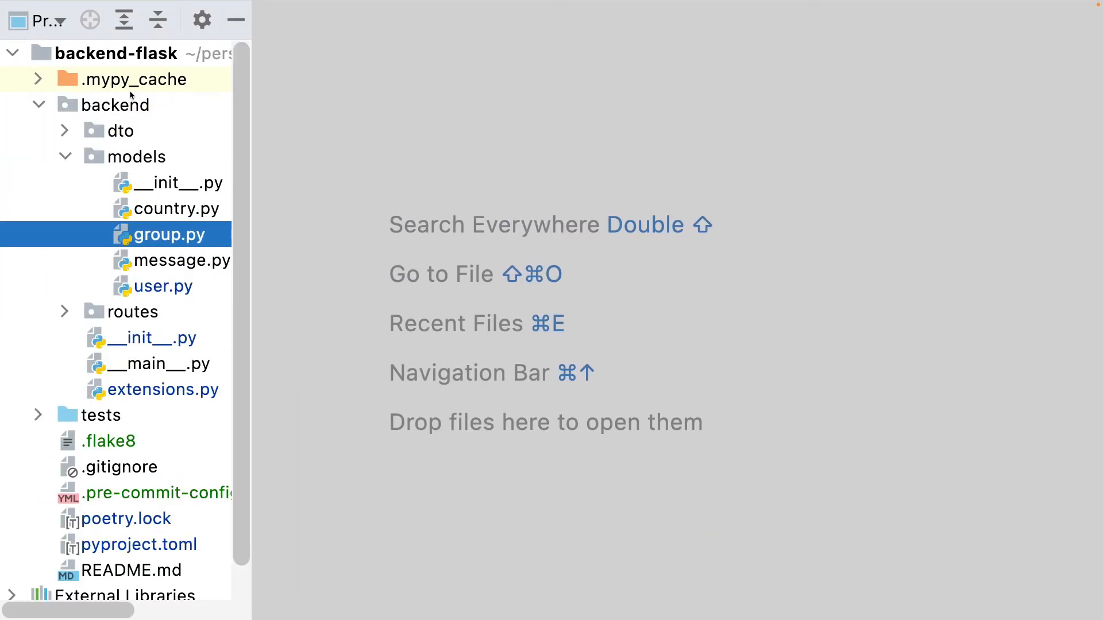
{"action": "double_click", "coordinate": [167, 234]}
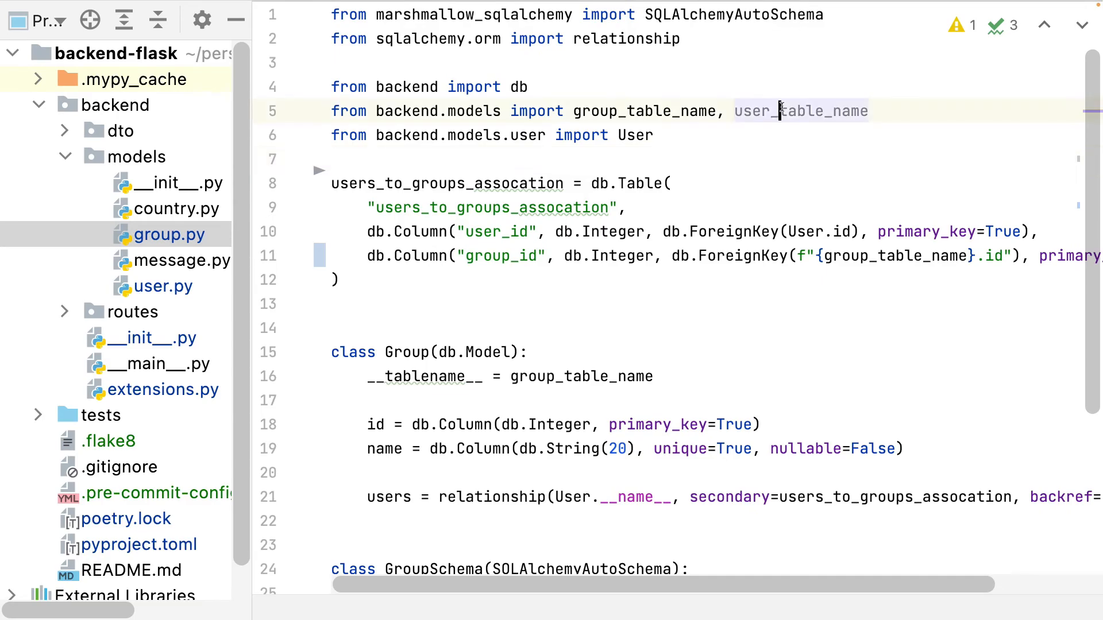
{"action": "left_click", "coordinate": [163, 286]}
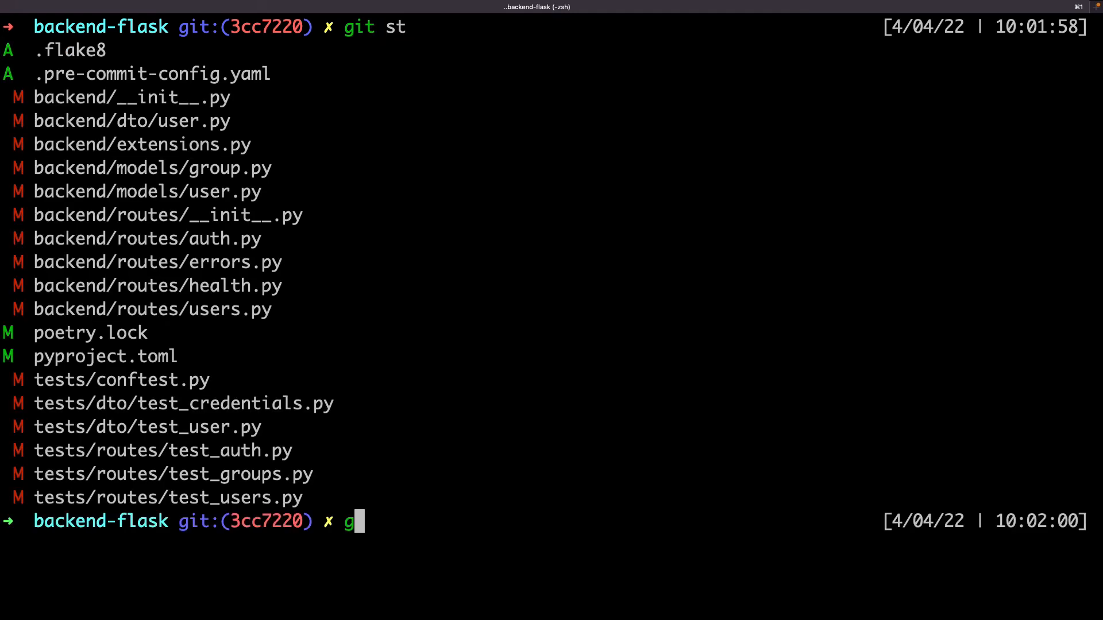
Step: Stage everything and commit as 'Apply pre-commit modifications', which mypy and flake8 reject
{"action": "type", "text": "it add ."}
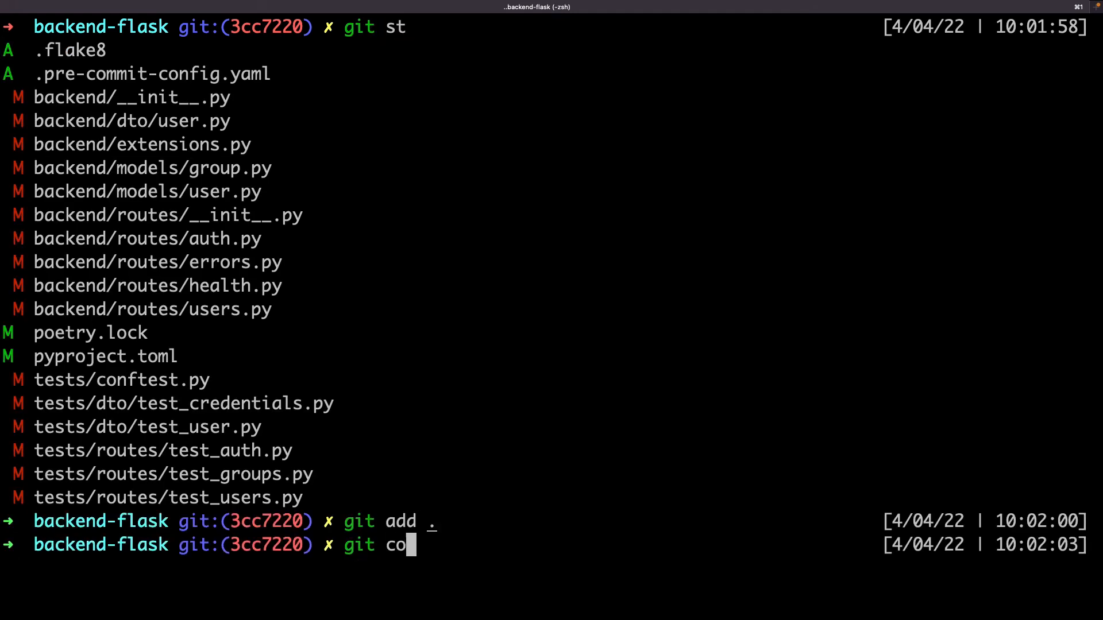
{"action": "type", "text": "mmit -m \""}
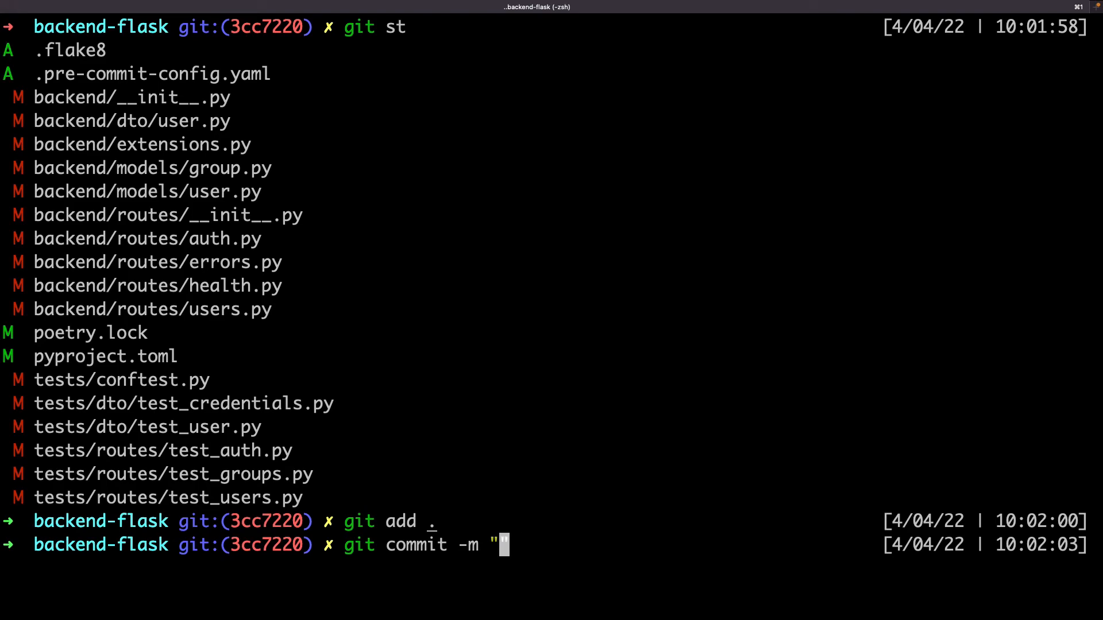
{"action": "type", "text": "Apply"}
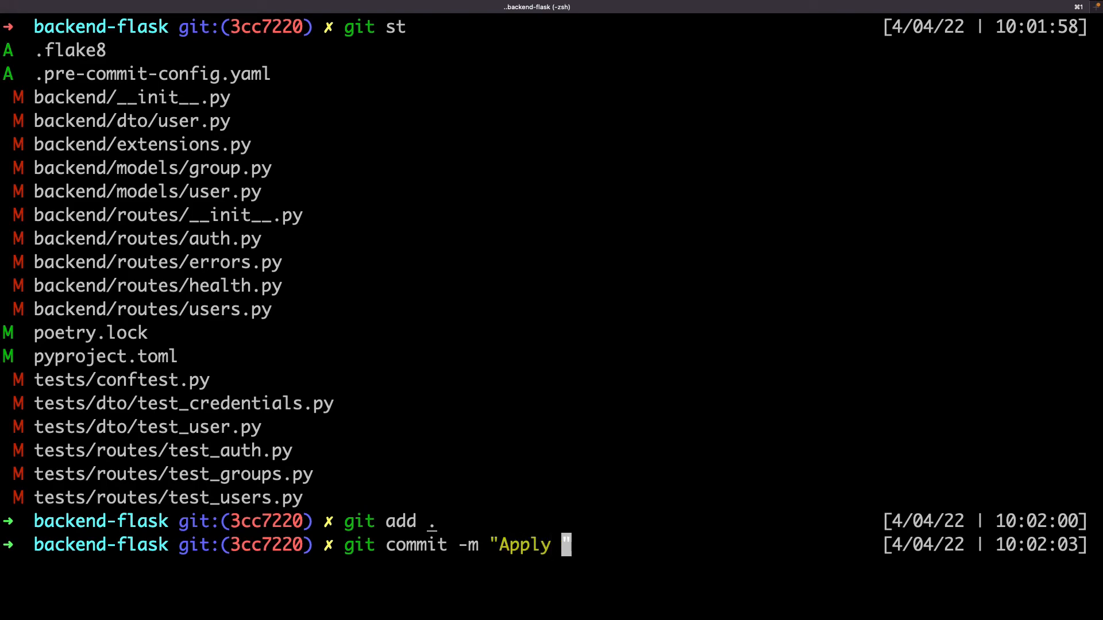
{"action": "type", "text": "pre-commit"}
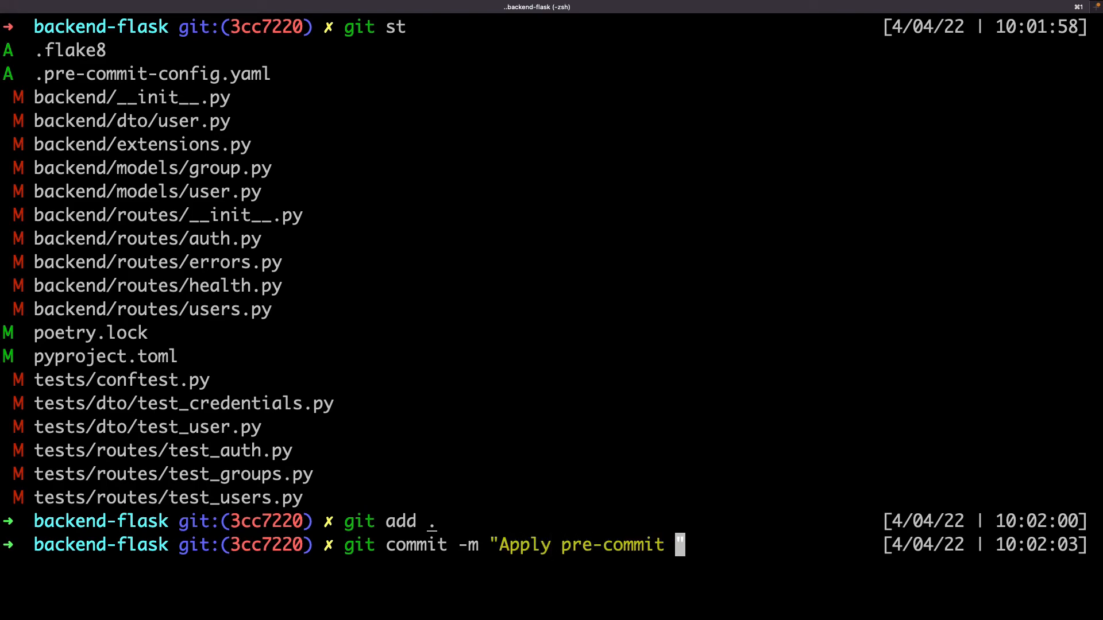
{"action": "type", "text": "modifications"}
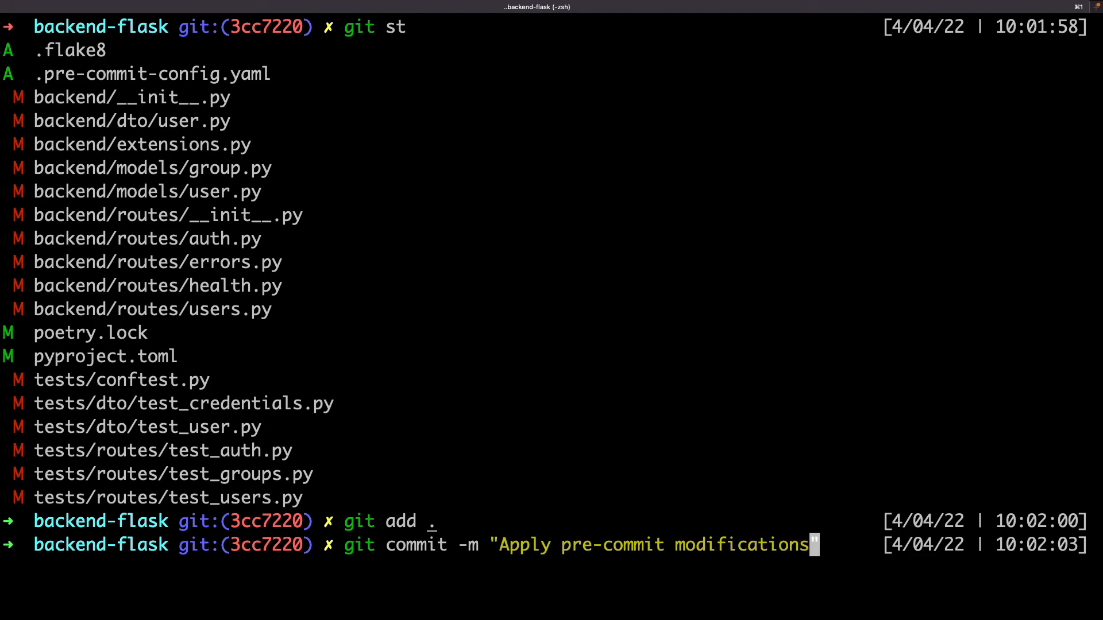
{"action": "key", "text": "Return"}
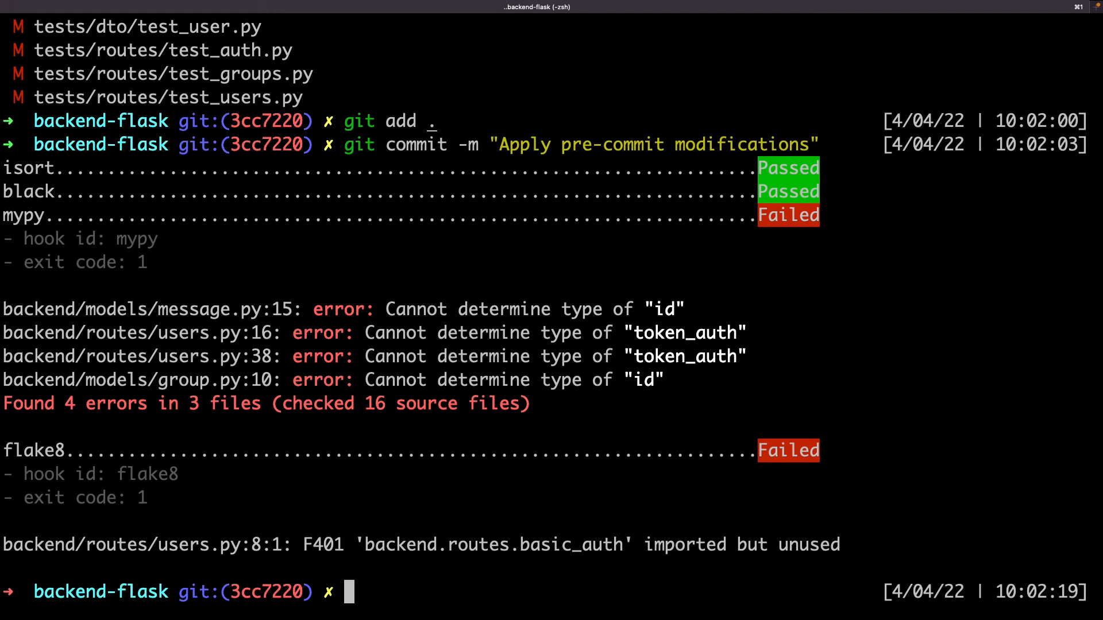
{"action": "mouse_move", "coordinate": [785, 359]}
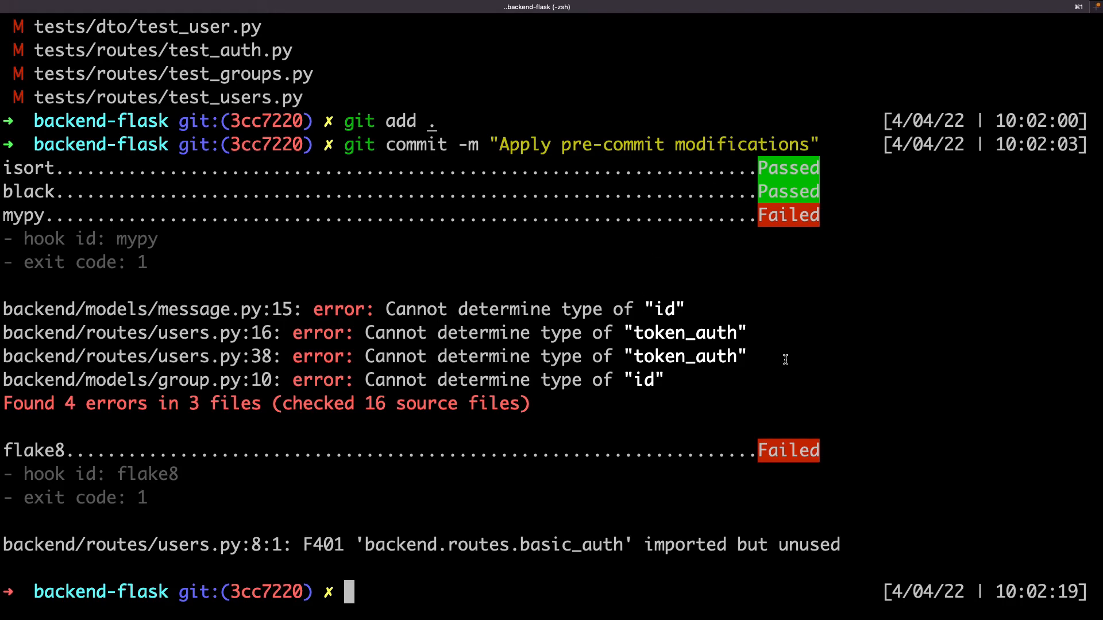